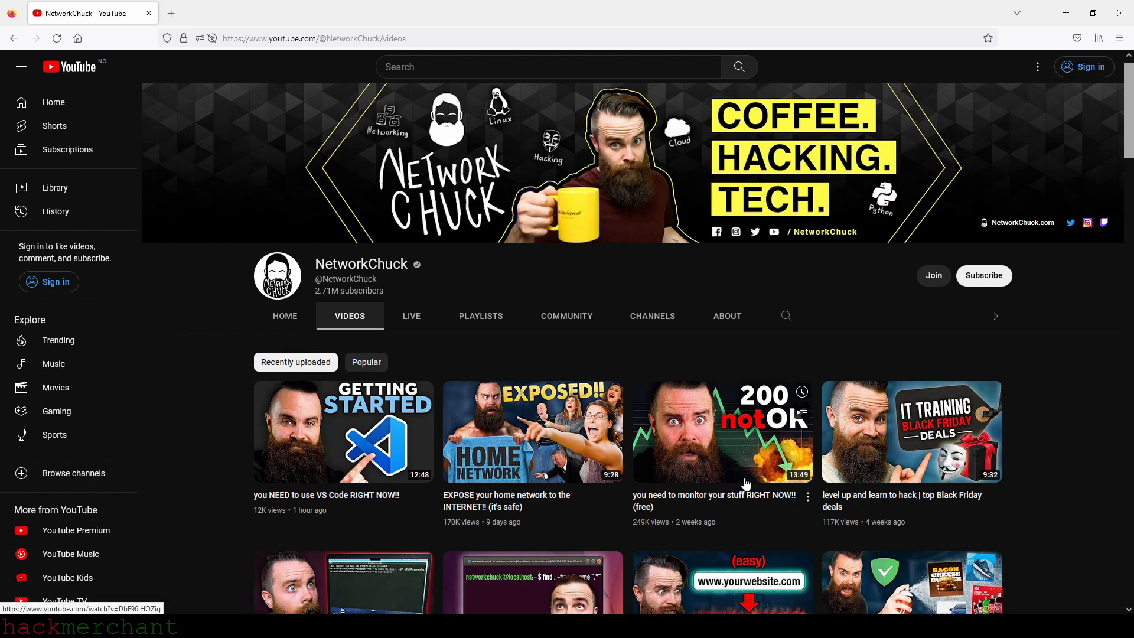
Step: Browse NetworkChuck's channel and switch to its Playlists view
scroll(down, 3)
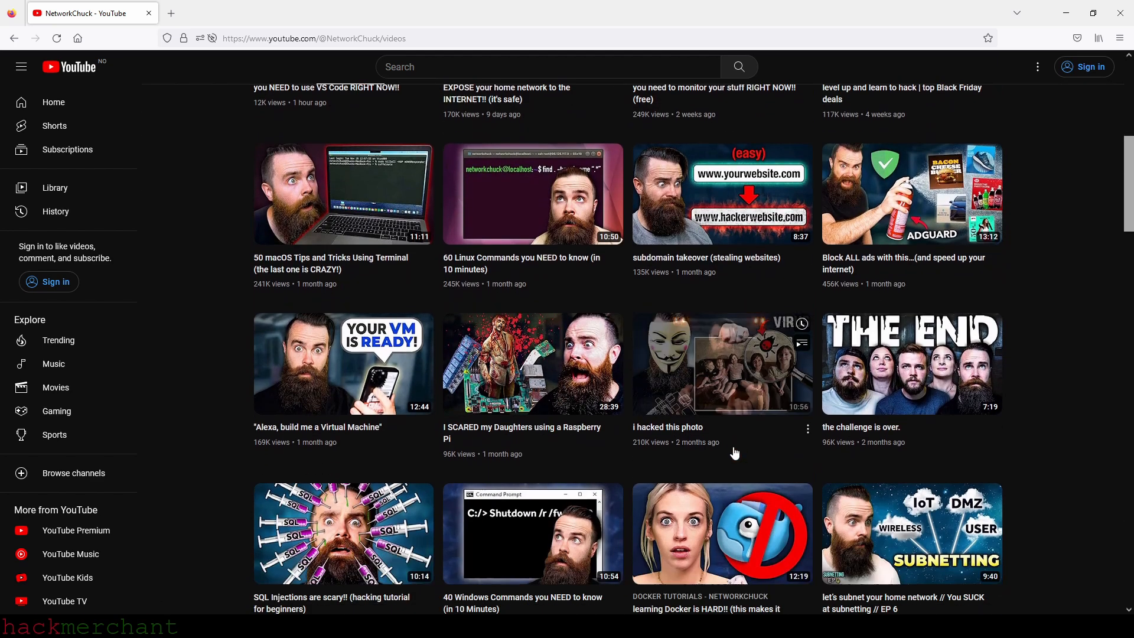
scroll(down, 3)
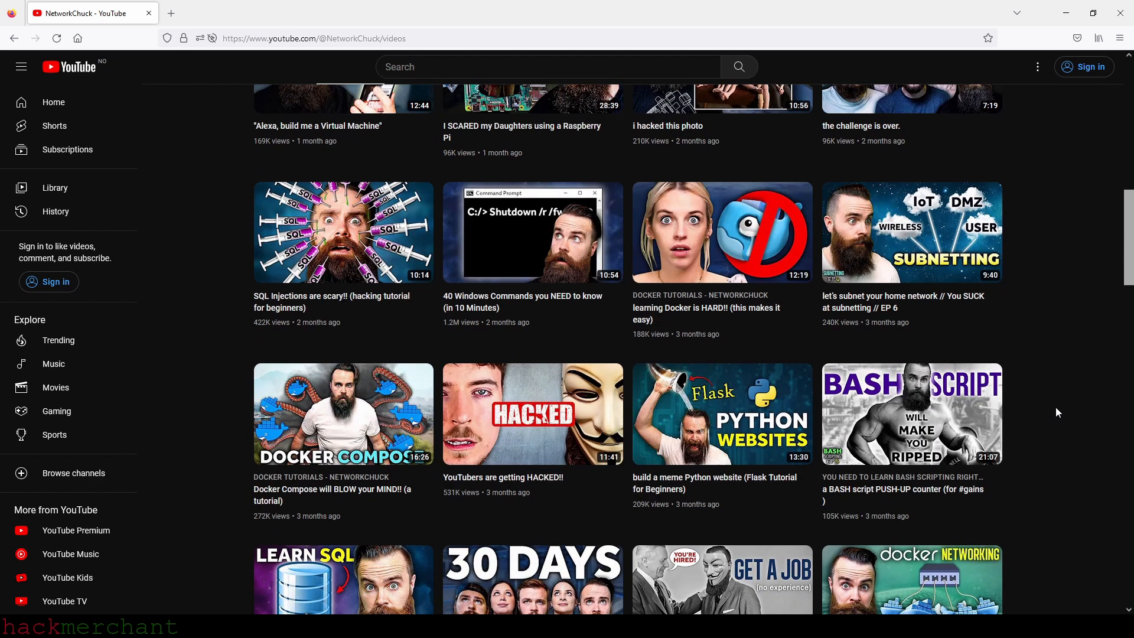
scroll(down, 3)
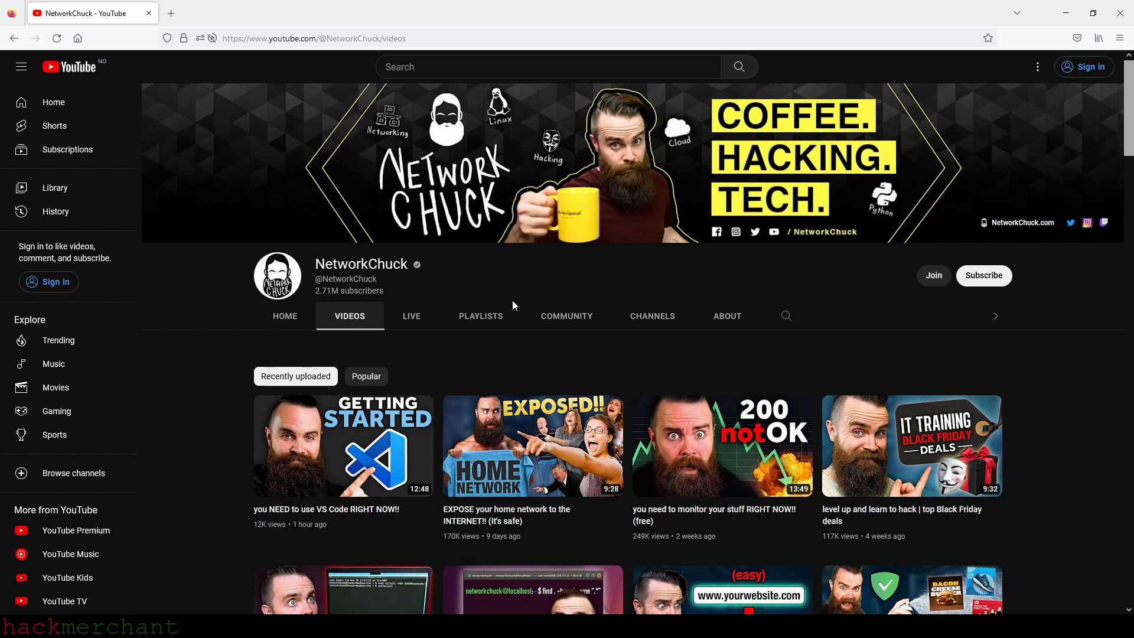
click(480, 317)
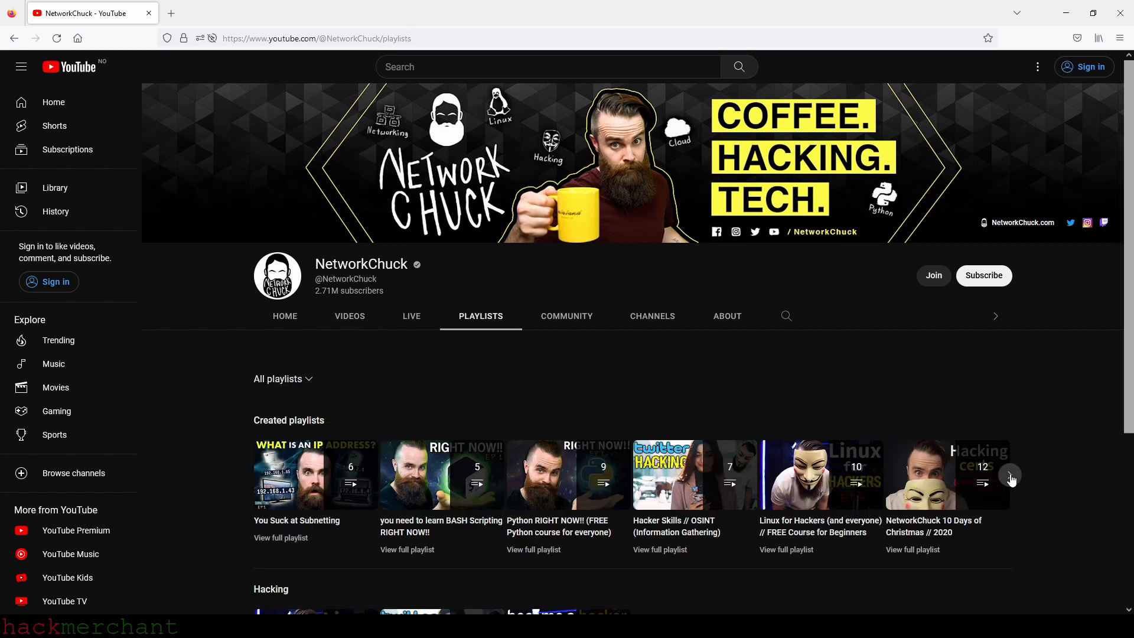
Step: Page through the Created playlists carousel and browse down to the Hacking playlist section
click(1009, 474)
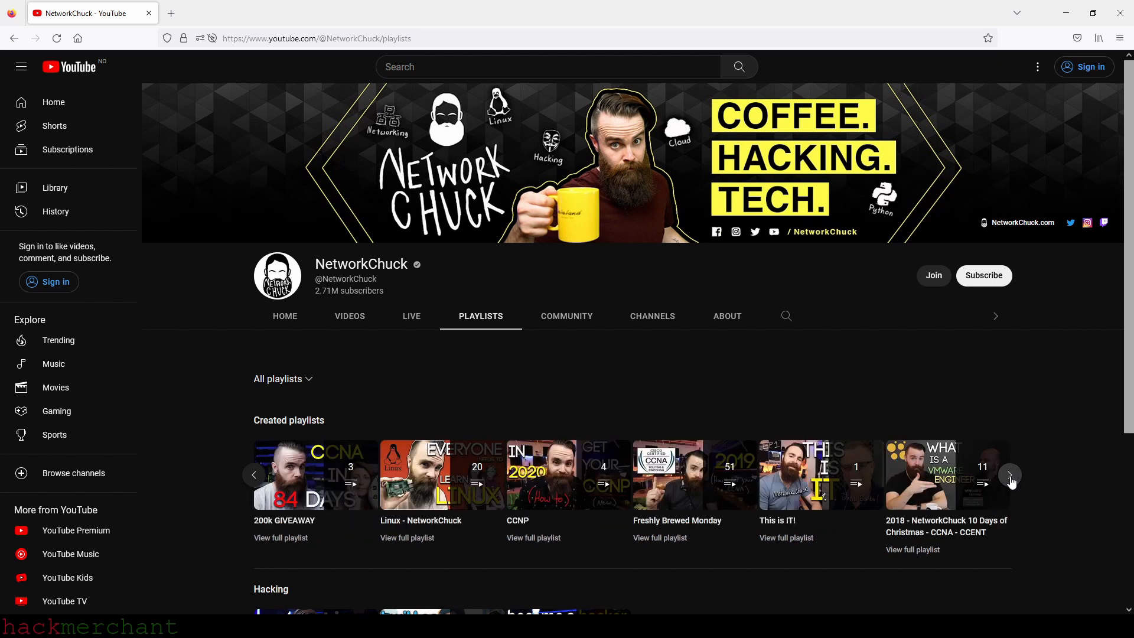
click(1009, 475)
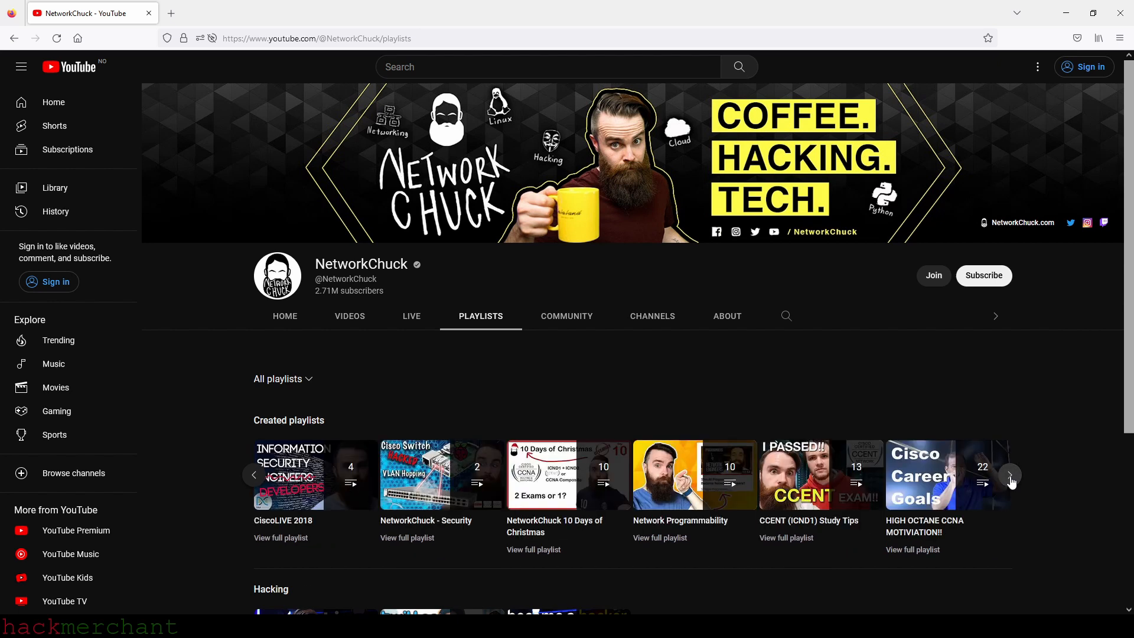
click(1011, 475)
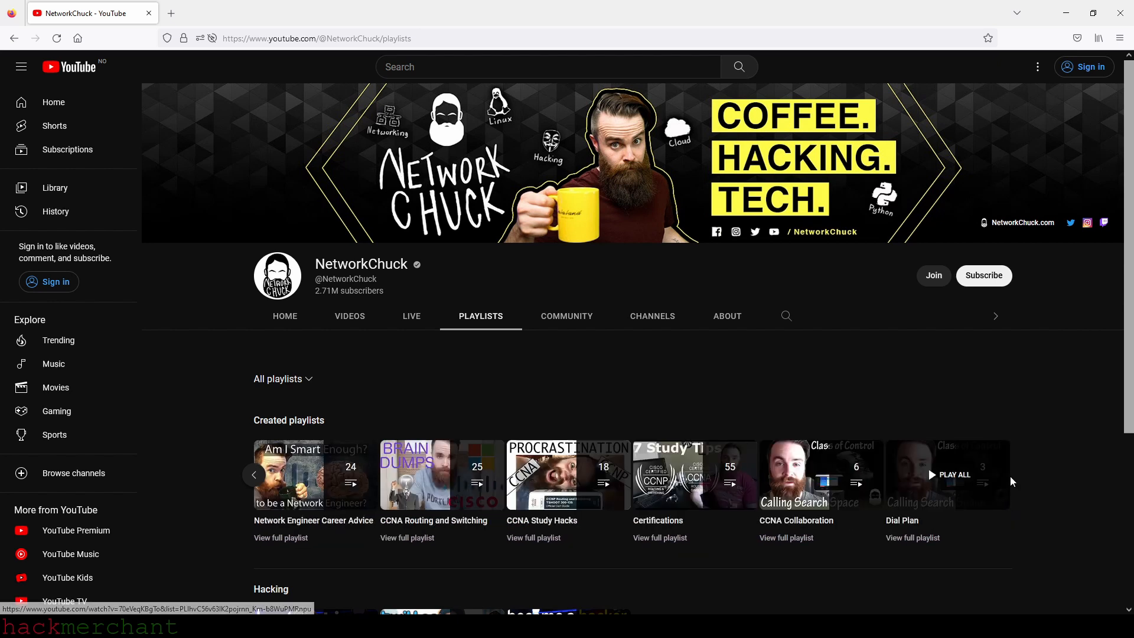
scroll(down, 3)
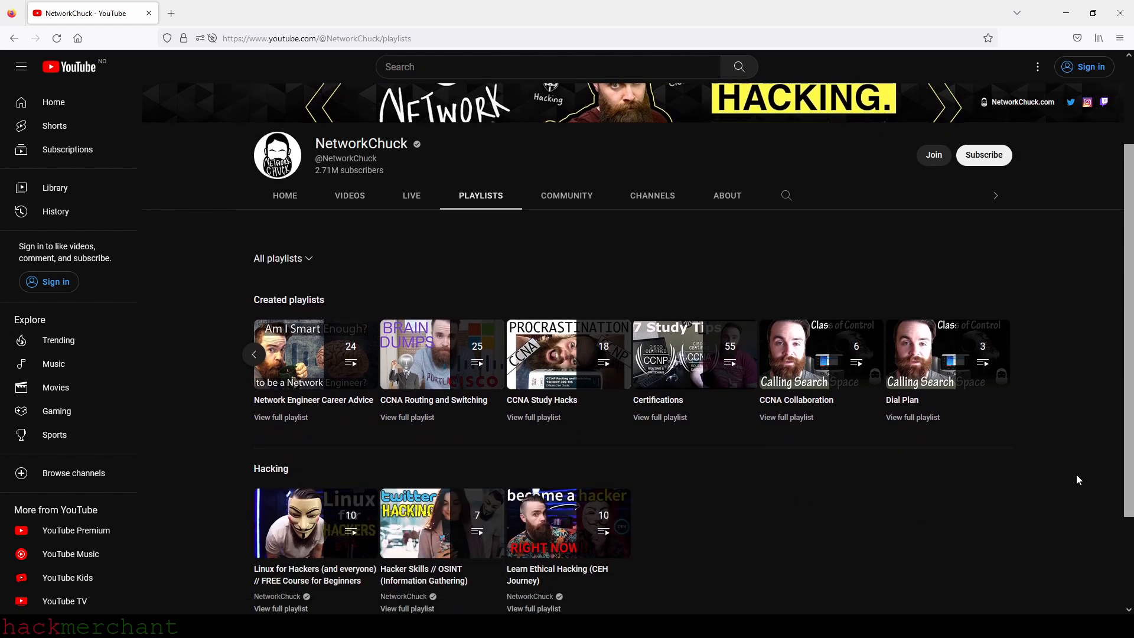
scroll(down, 3)
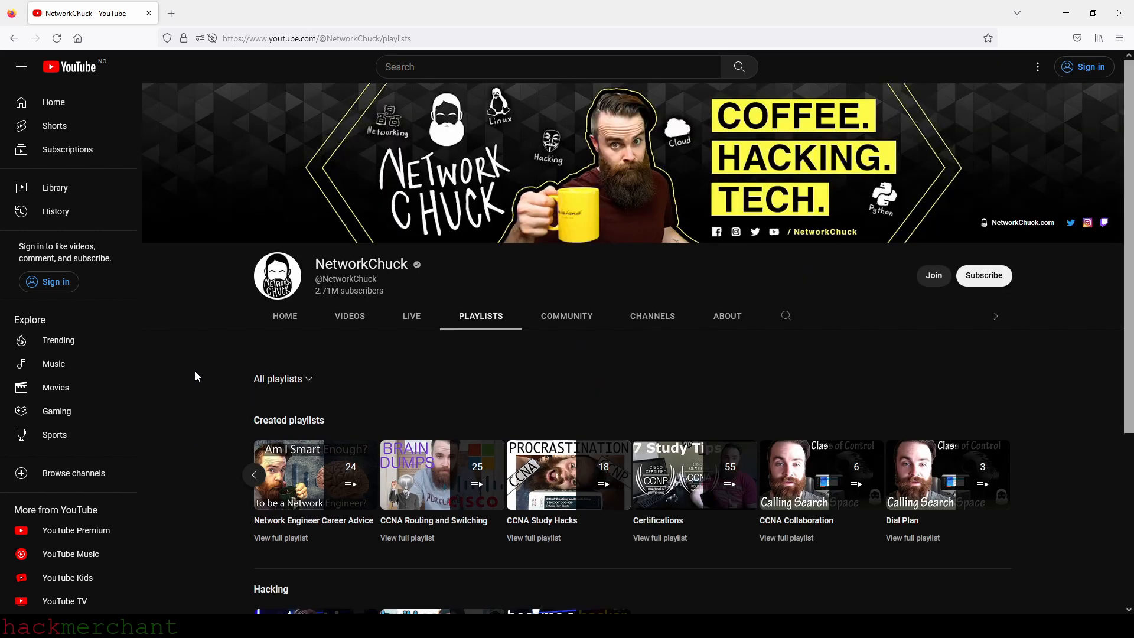
Step: Return to NetworkChuck's uploaded videos and browse down the video grid
click(350, 317)
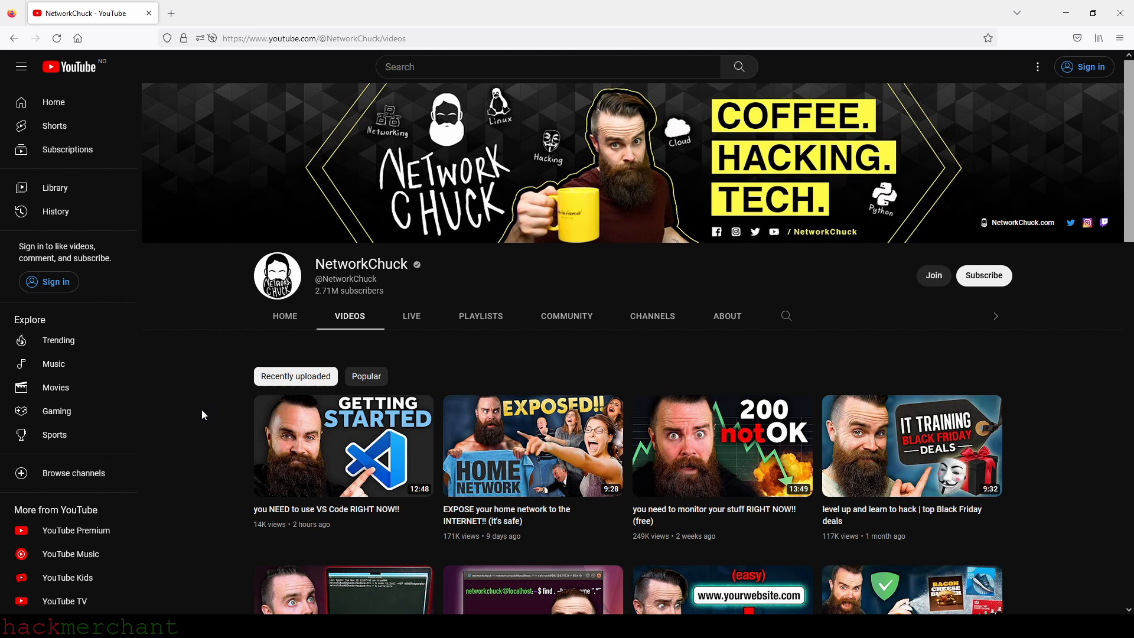
scroll(down, 3)
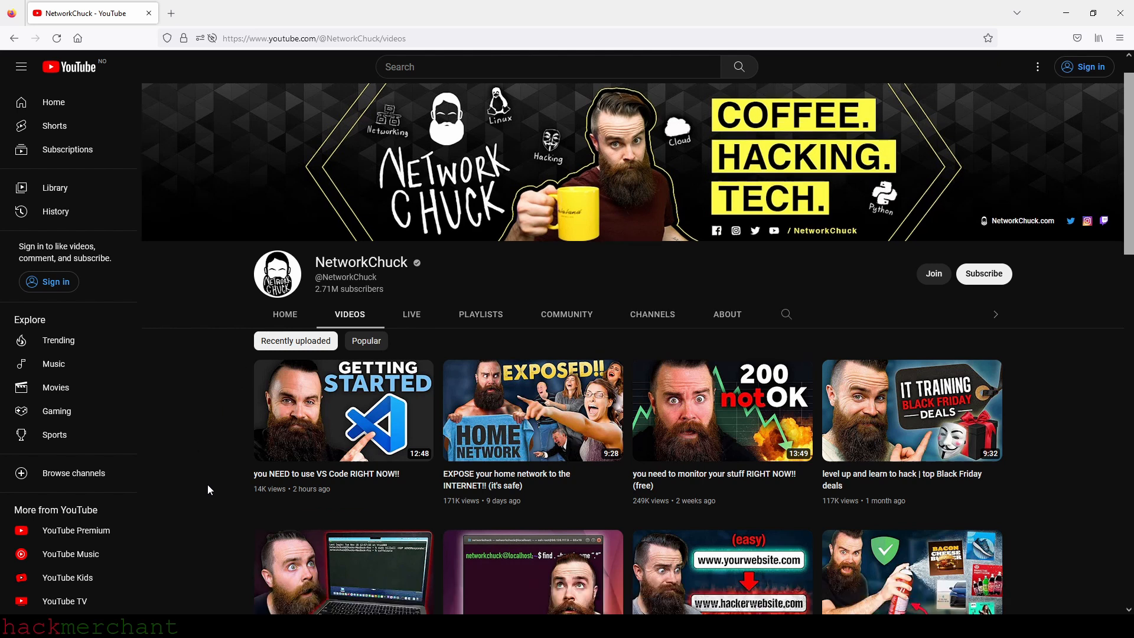
scroll(down, 3)
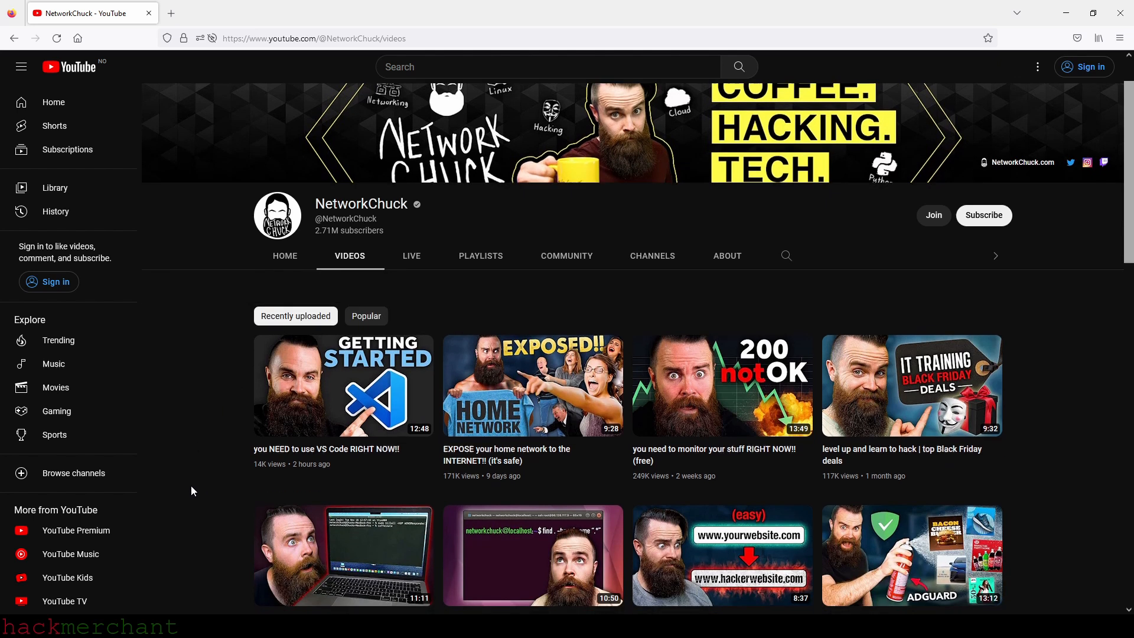
mouse_move(179, 463)
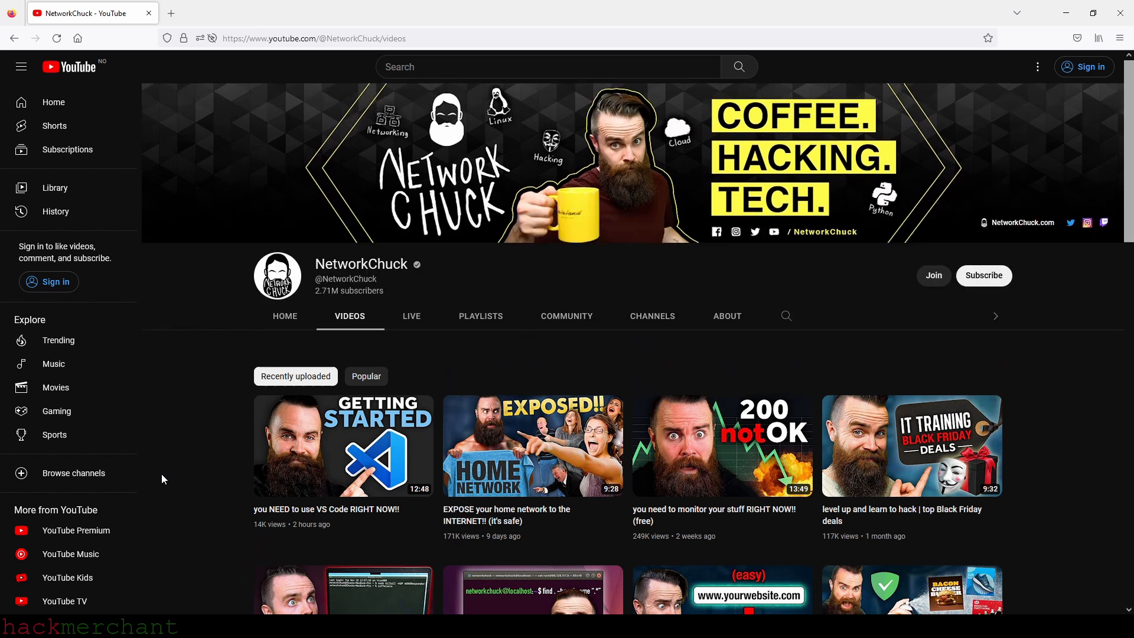
mouse_move(179, 445)
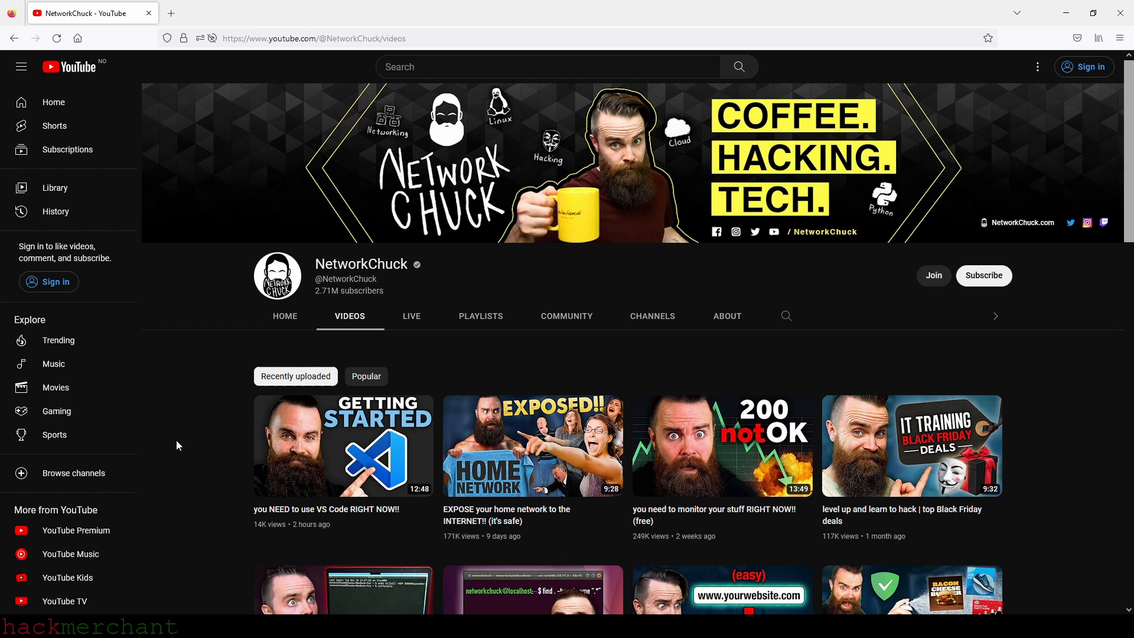
scroll(down, 3)
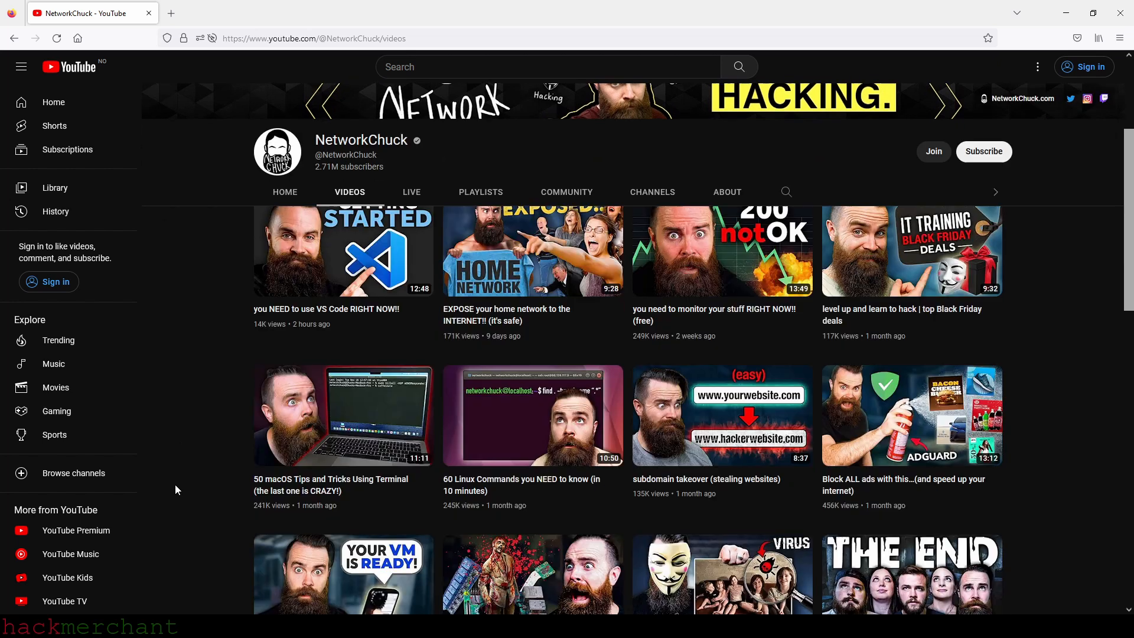
scroll(down, 3)
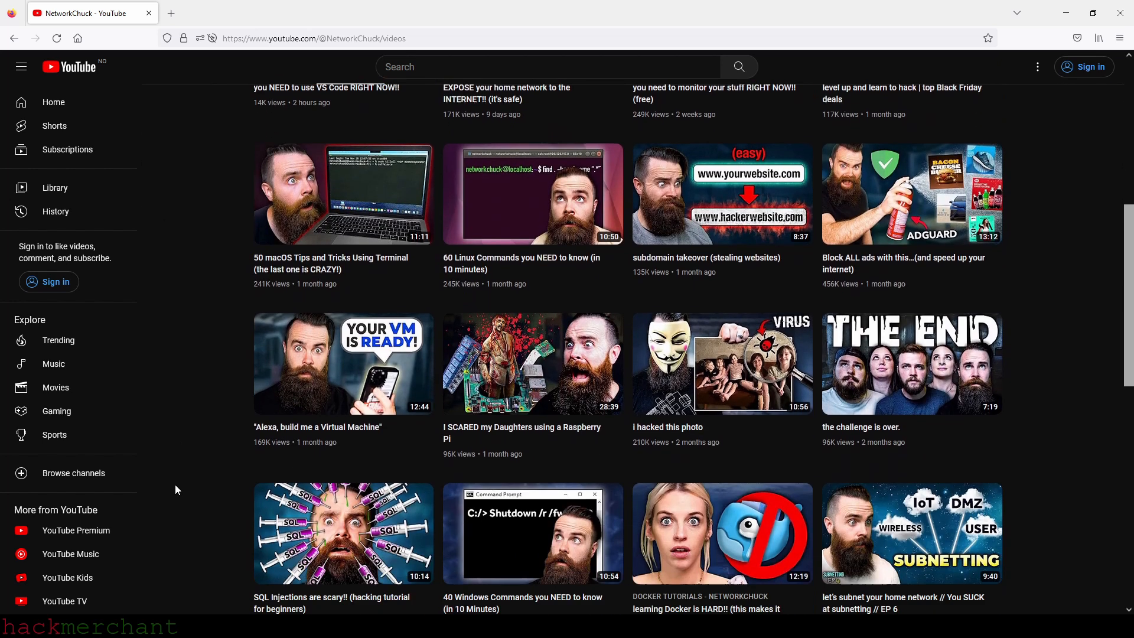
scroll(down, 3)
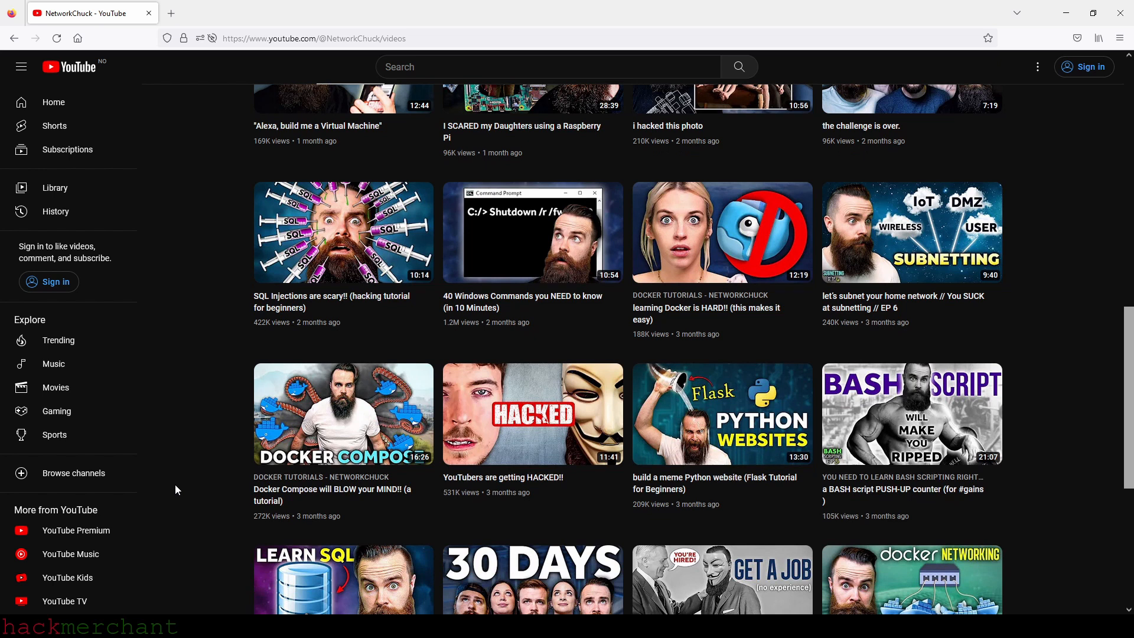
Step: Continue down NetworkChuck's uploads to videos from about eight months ago
scroll(down, 3)
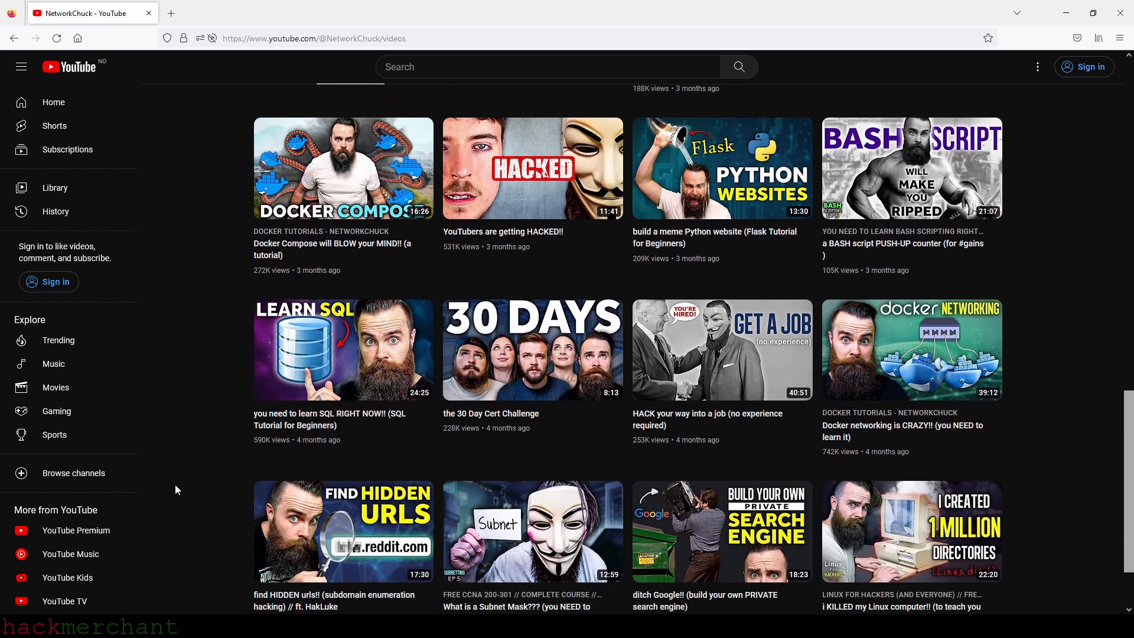
scroll(down, 3)
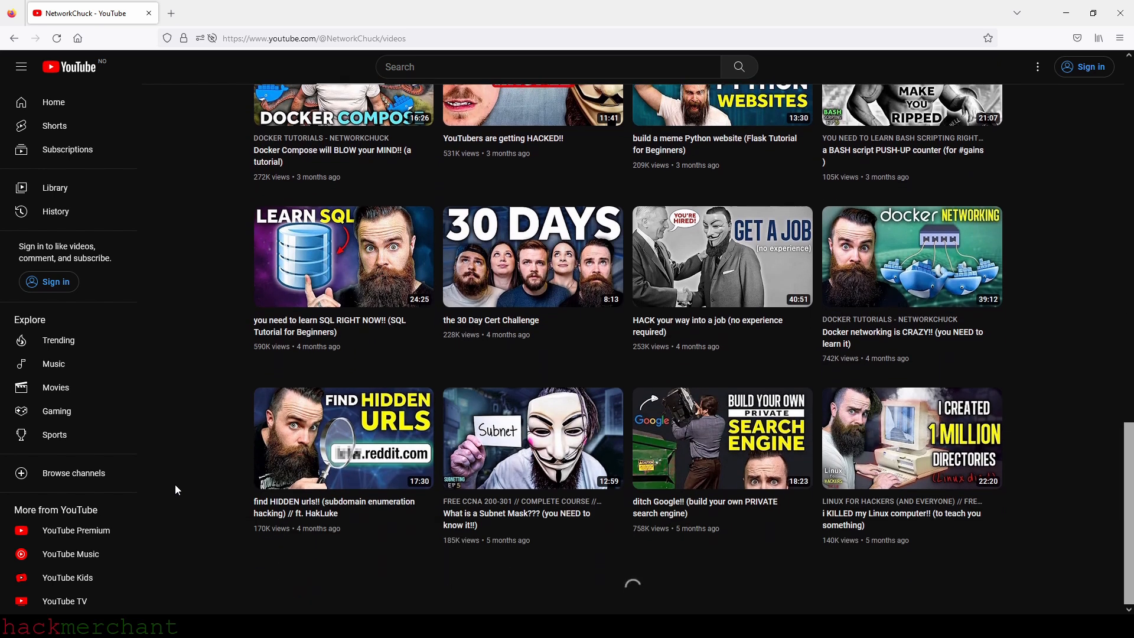
scroll(down, 3)
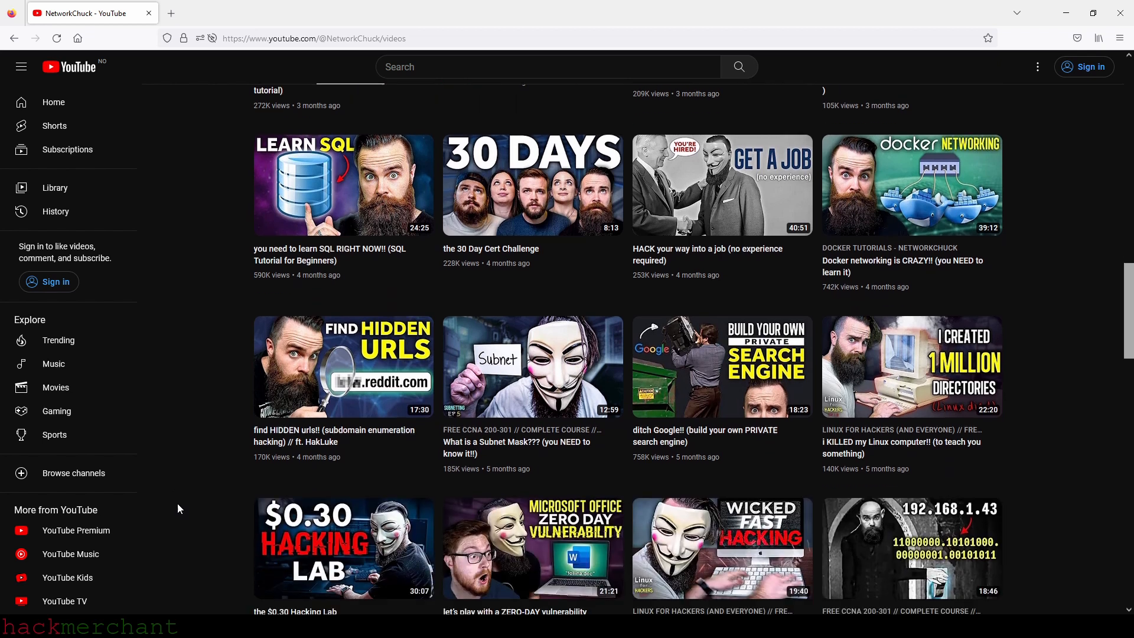
scroll(down, 3)
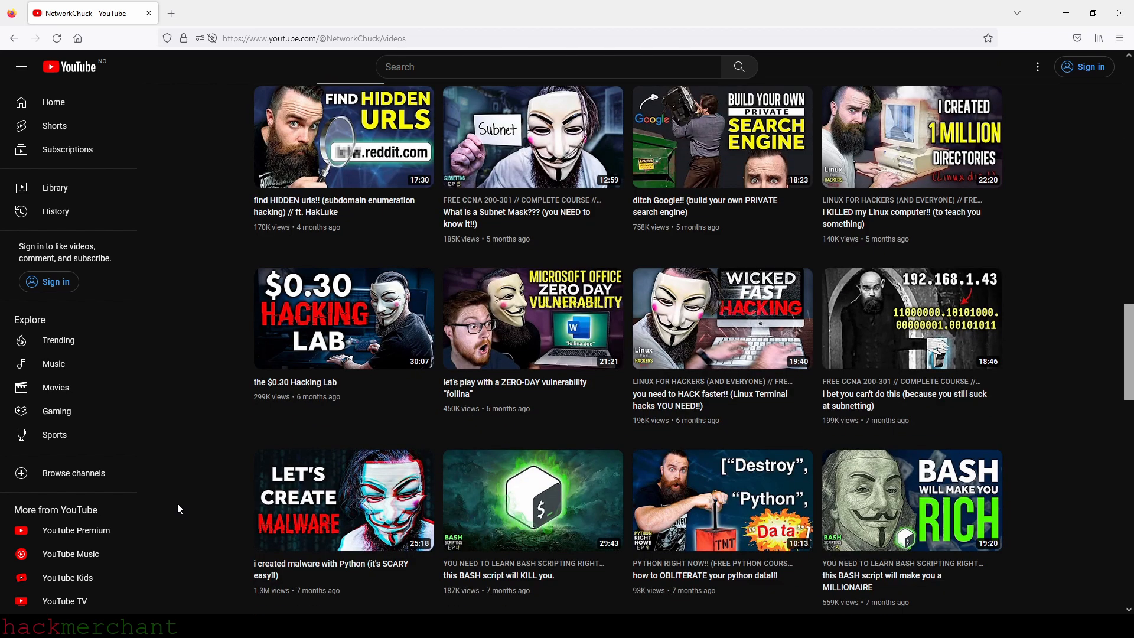
scroll(down, 3)
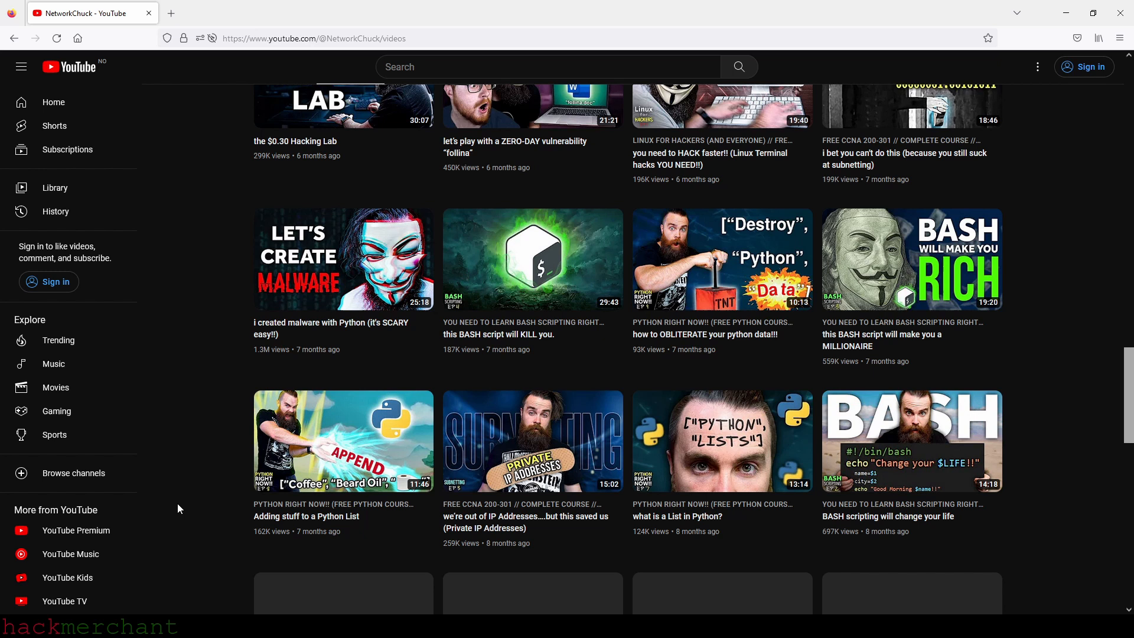
scroll(down, 3)
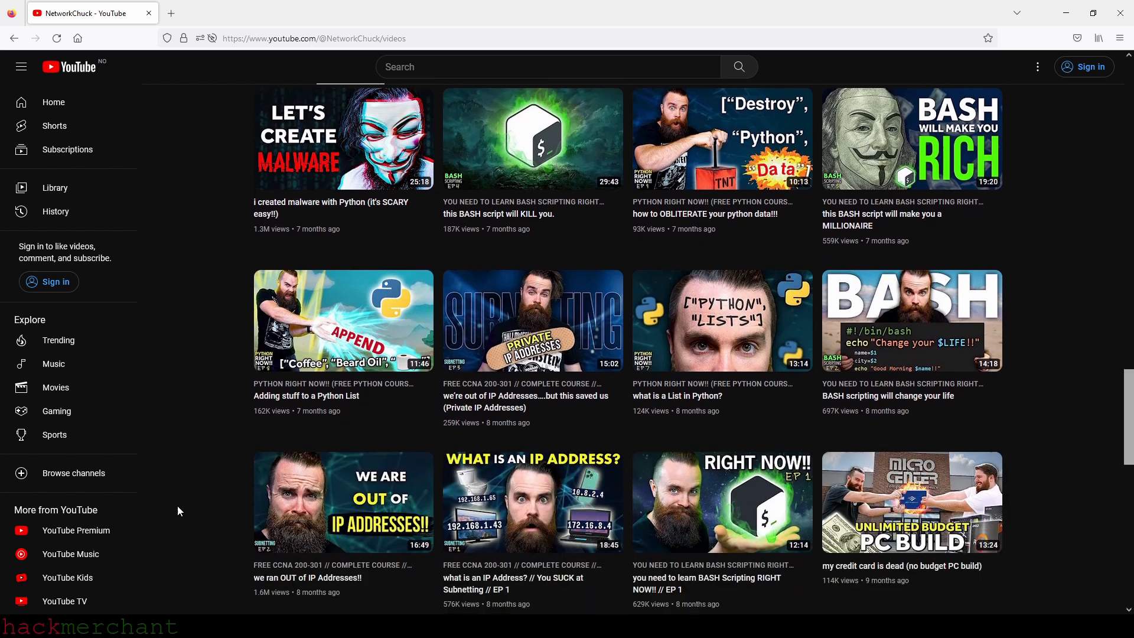
scroll(down, 3)
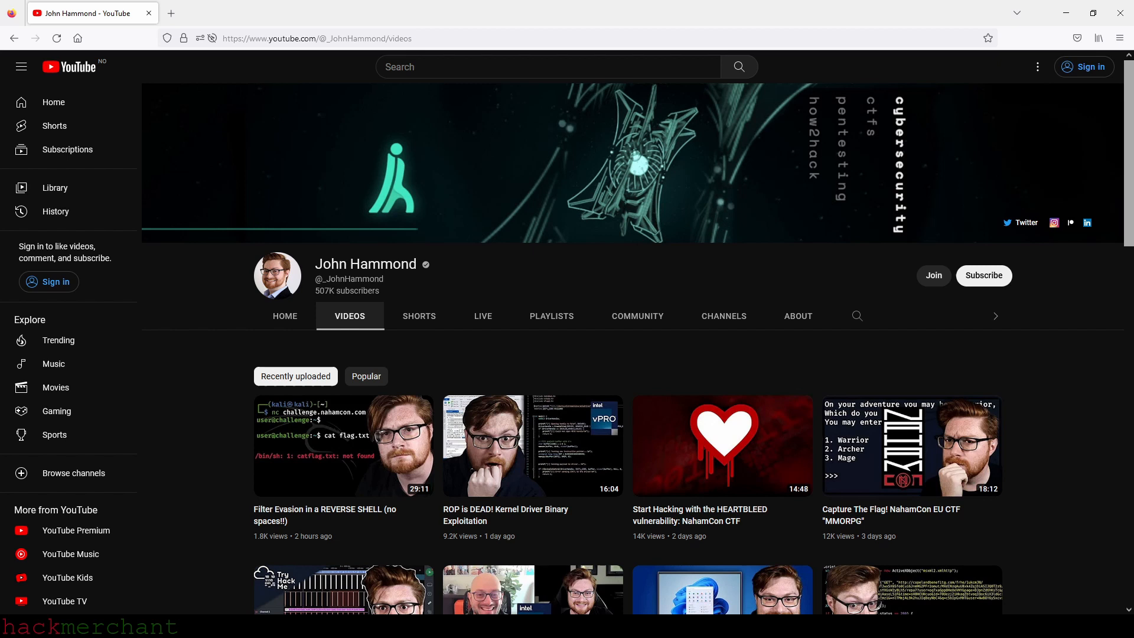
scroll(down, 3)
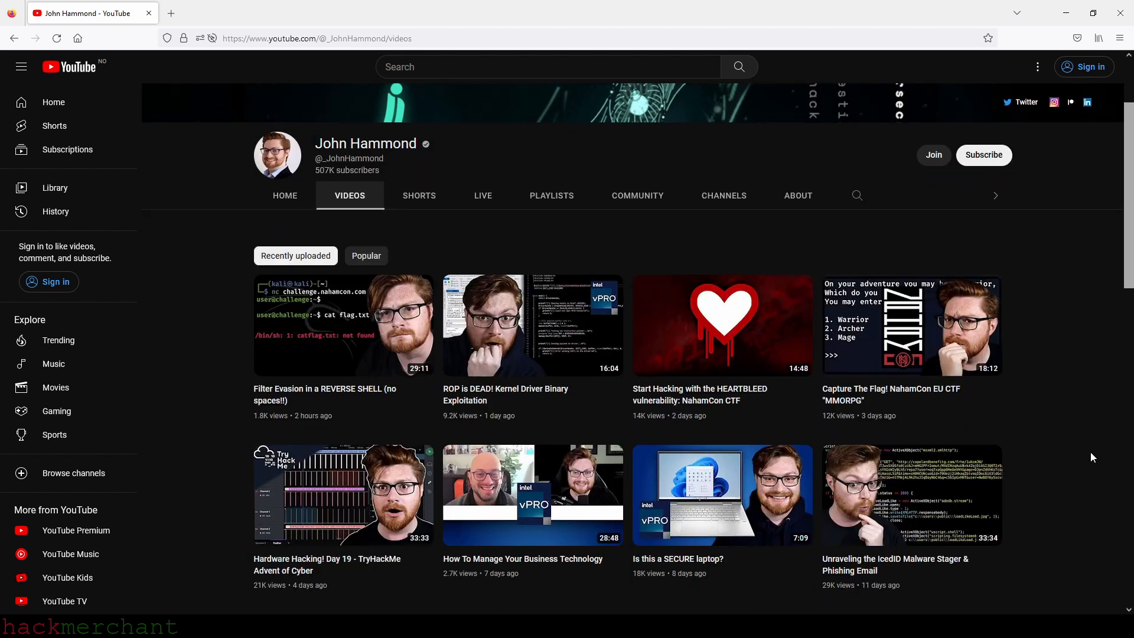
scroll(down, 3)
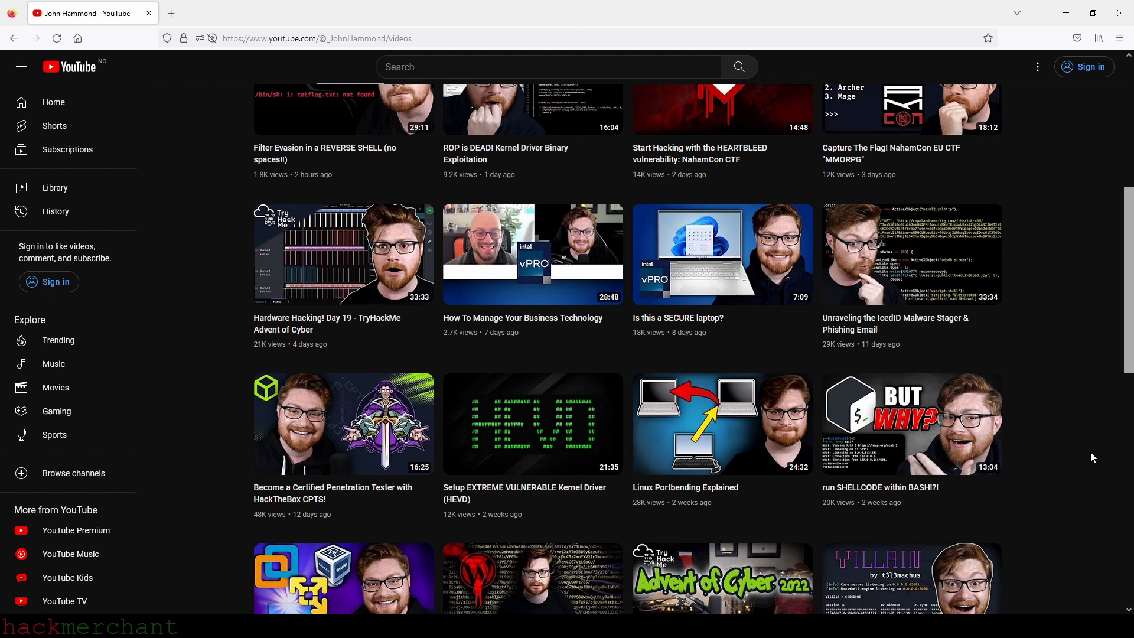
scroll(down, 3)
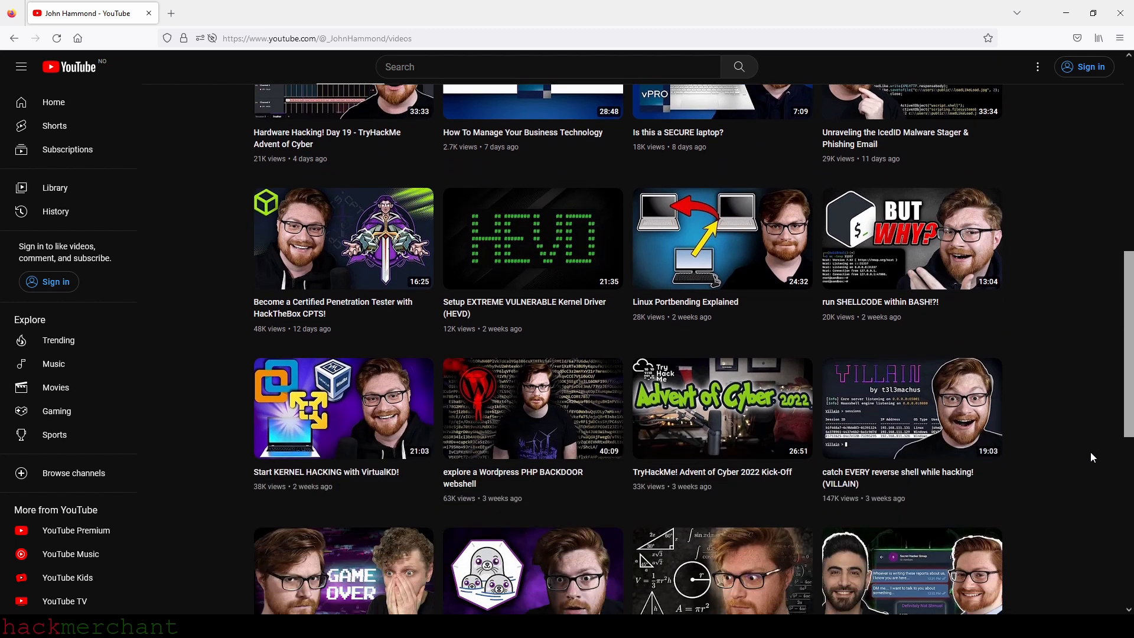
scroll(down, 3)
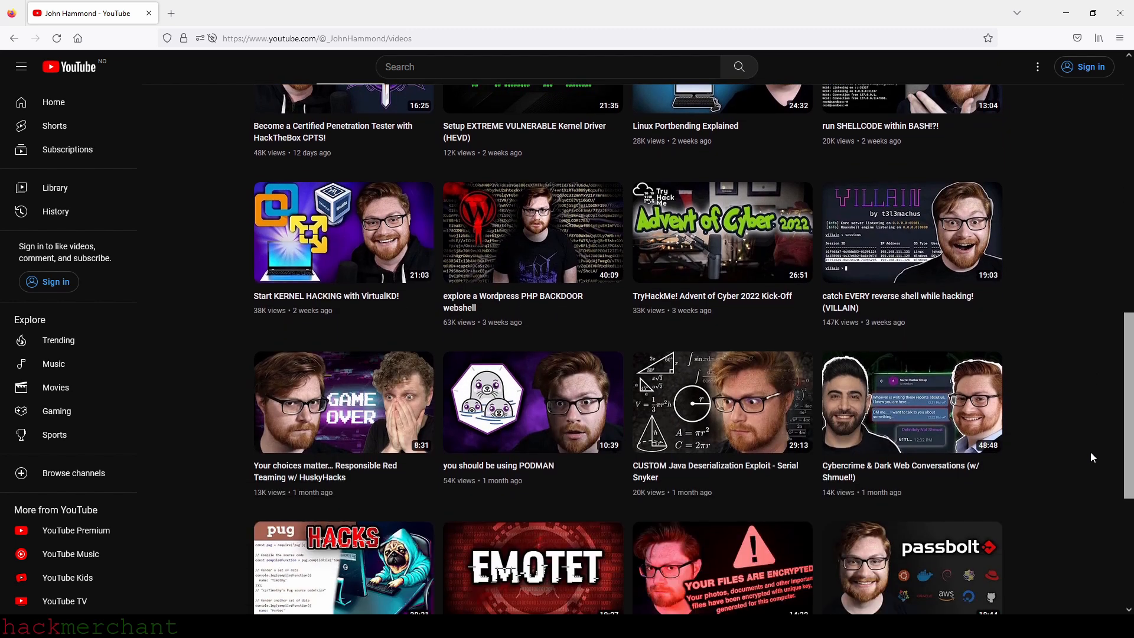
scroll(down, 3)
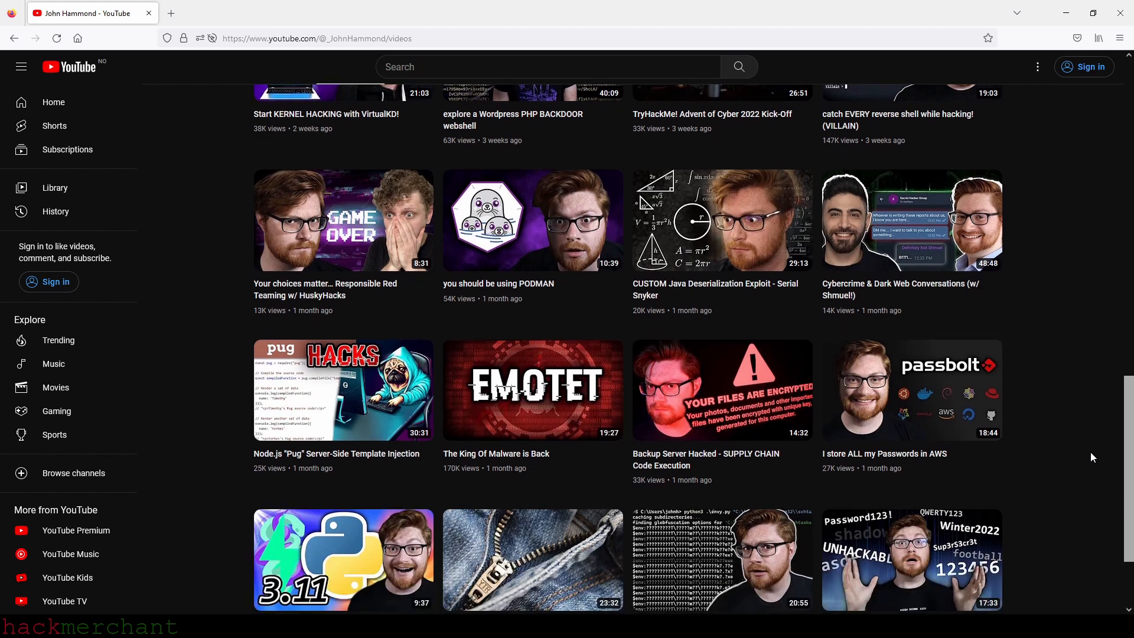
scroll(down, 3)
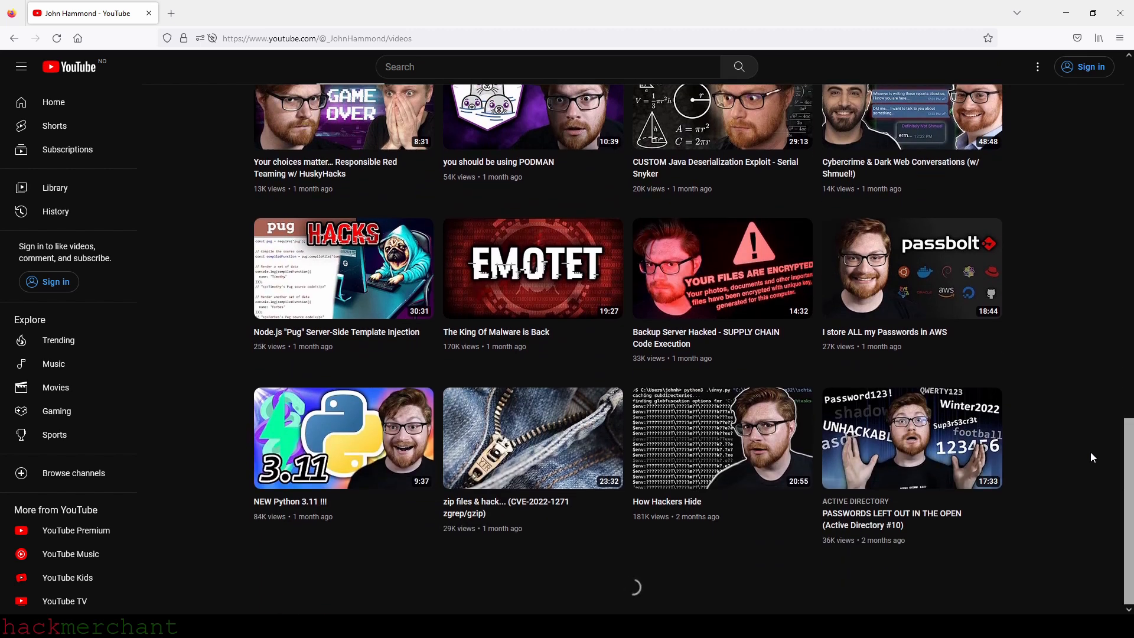
scroll(down, 3)
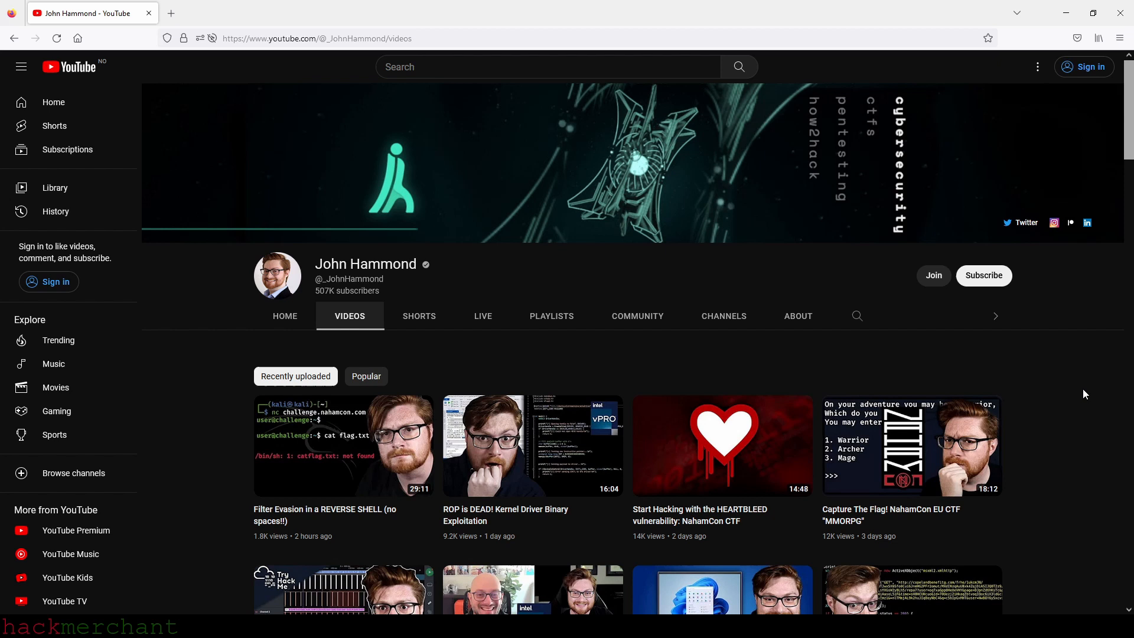
Step: View John Hammond's created and CTF writeup playlists, then return to his Videos view
click(551, 316)
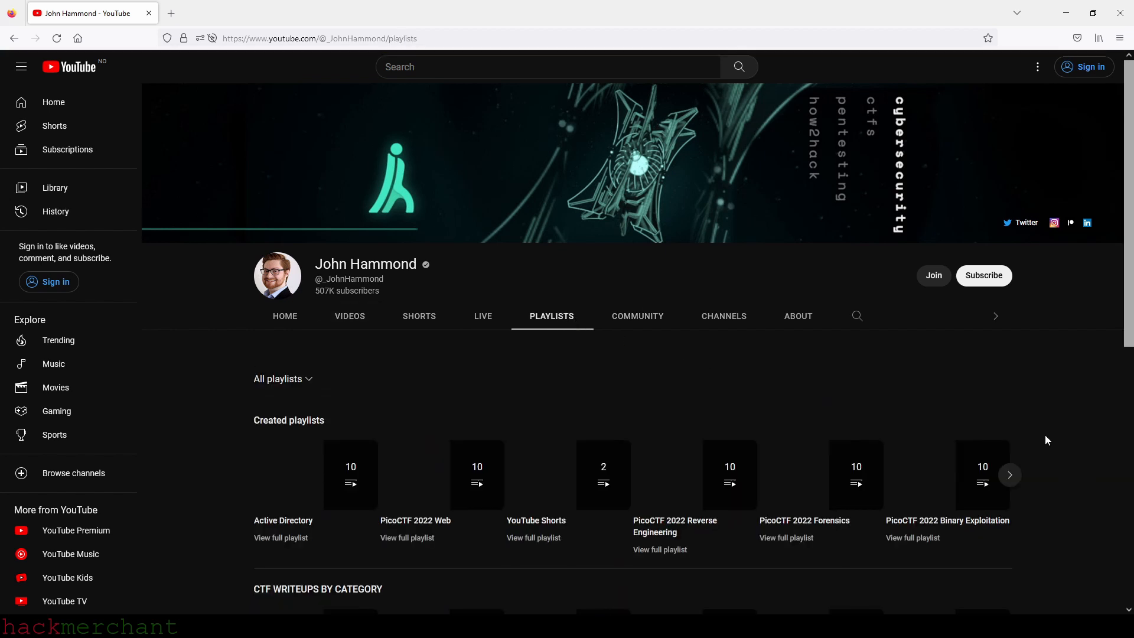
scroll(down, 3)
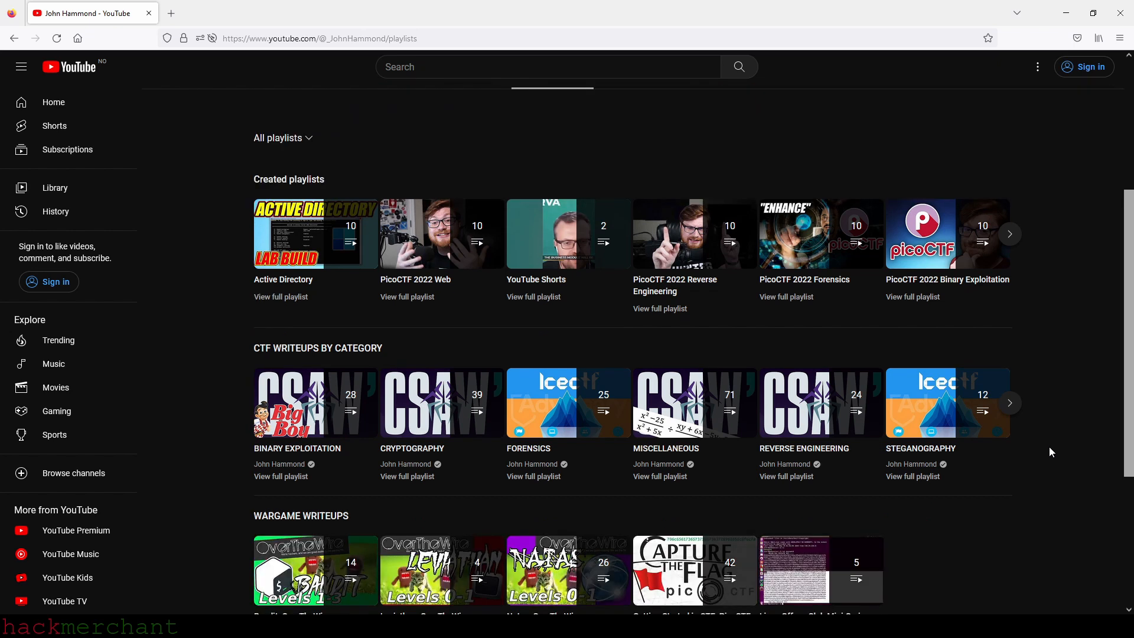
scroll(down, 3)
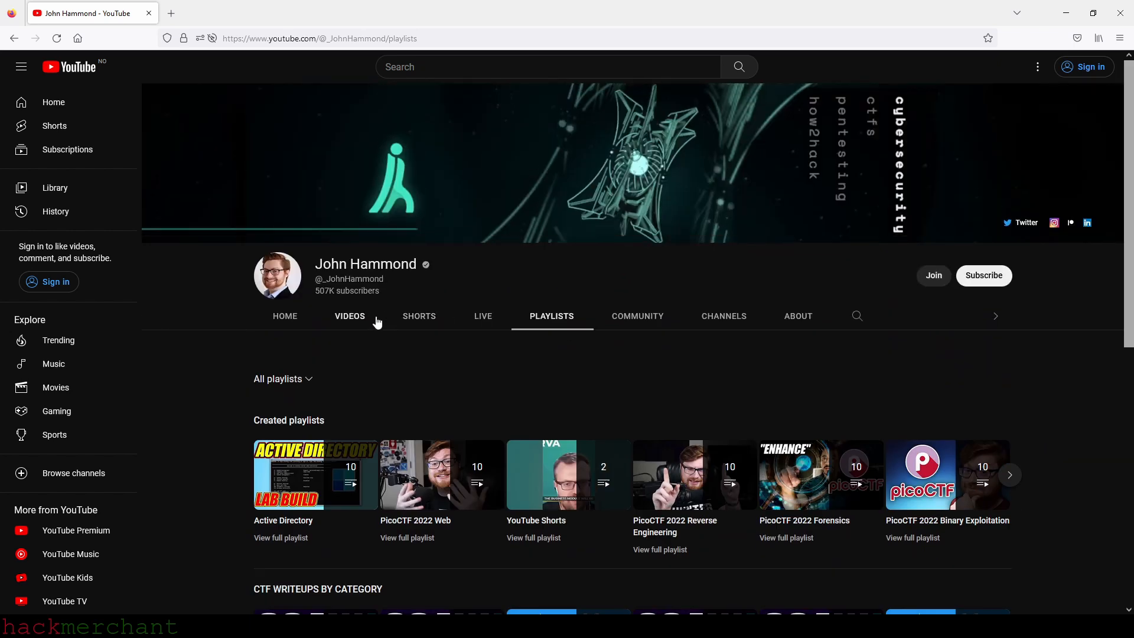
click(350, 316)
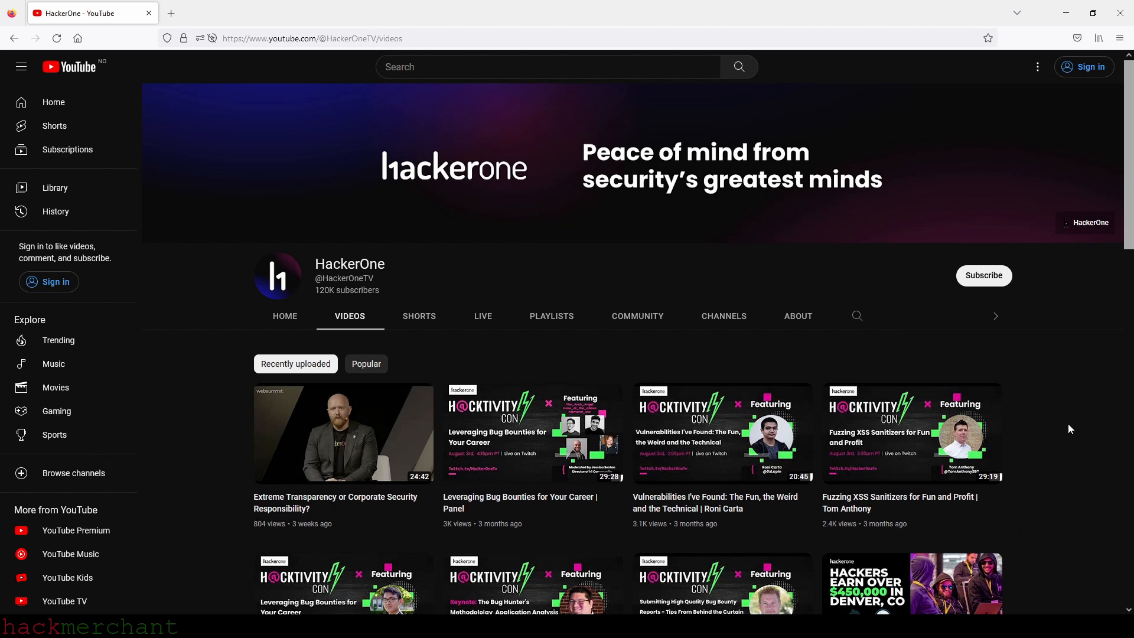
Step: Browse down HackerOne's uploads to the older MentorshipMondays videos
scroll(down, 3)
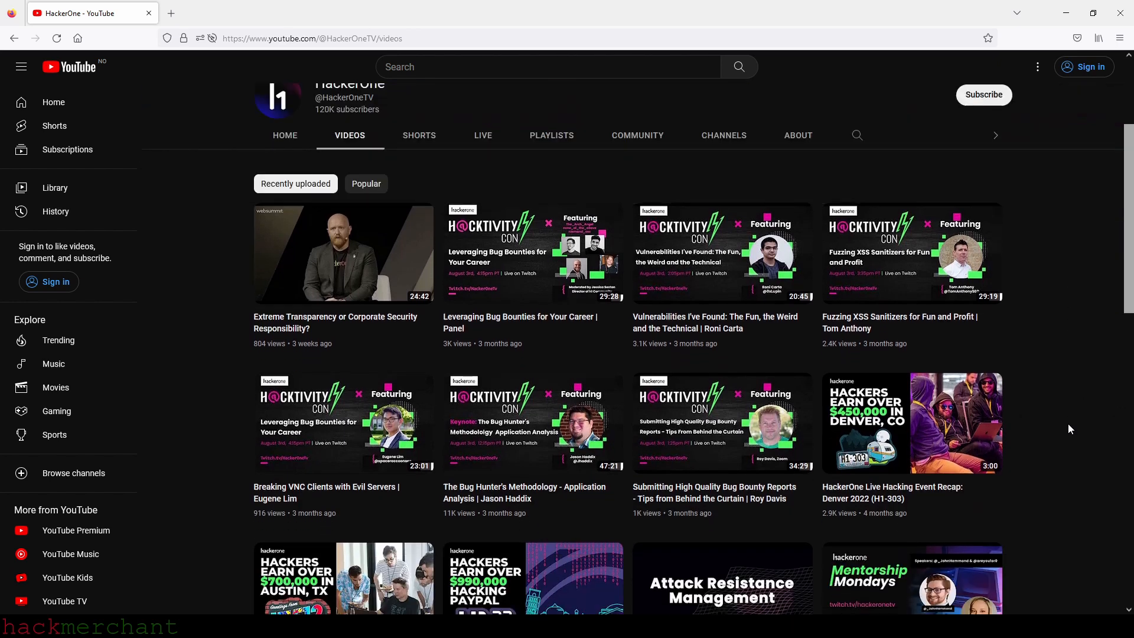
scroll(down, 3)
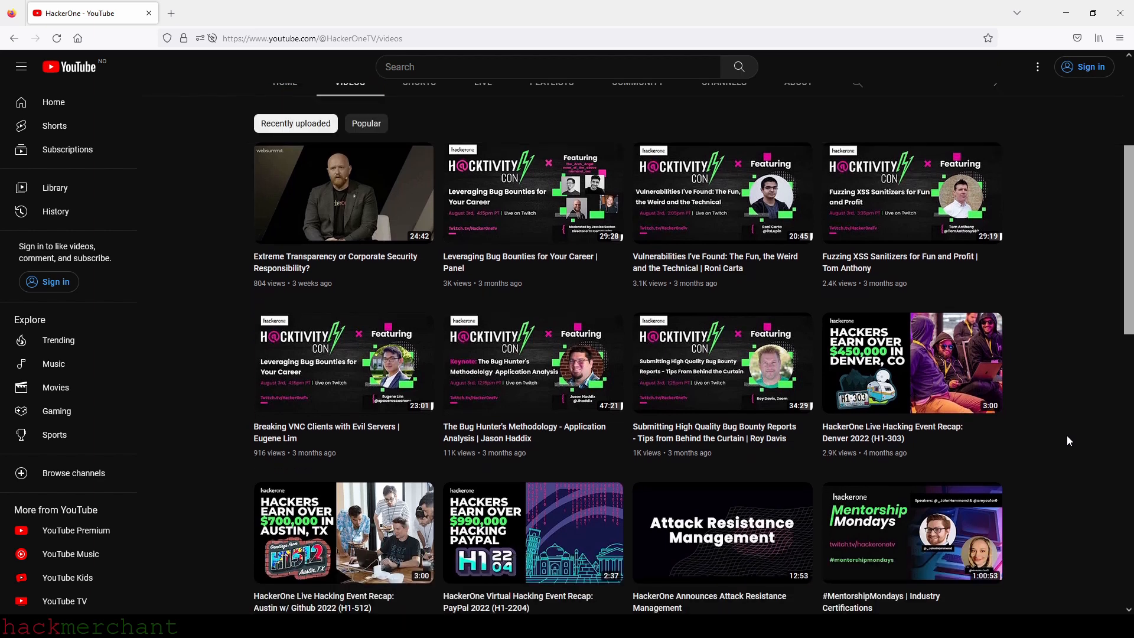
scroll(down, 3)
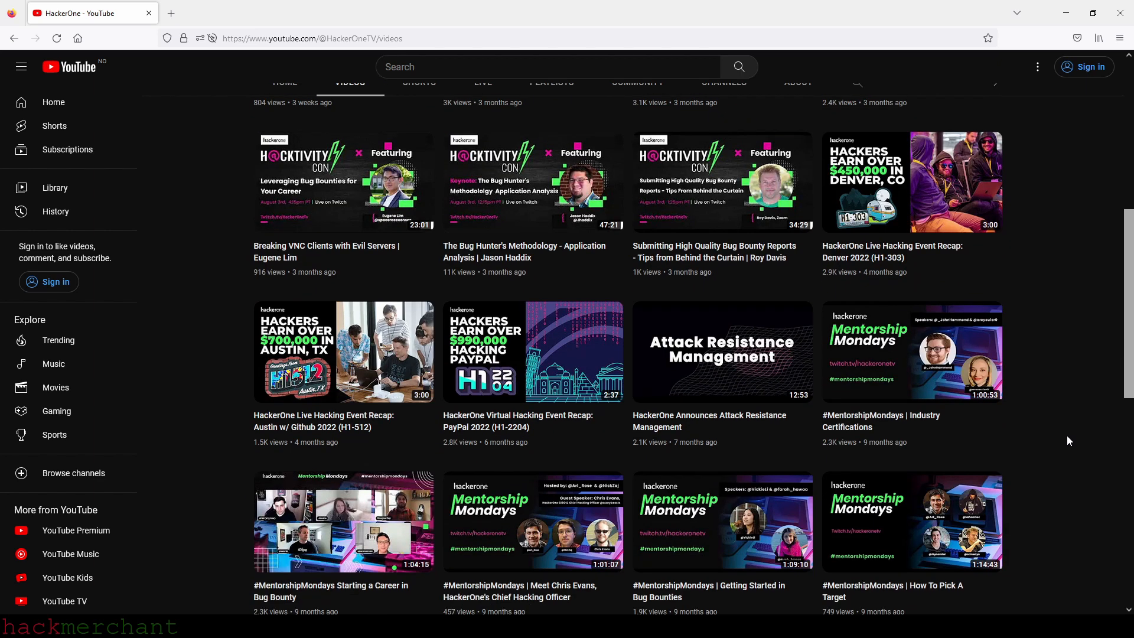
scroll(down, 3)
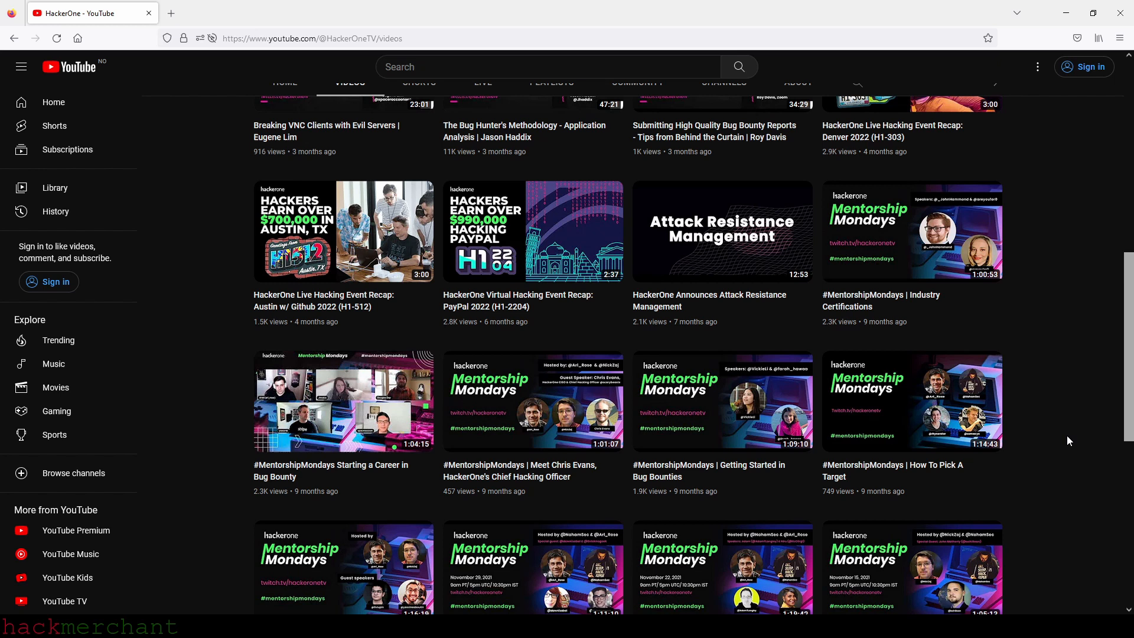
scroll(down, 3)
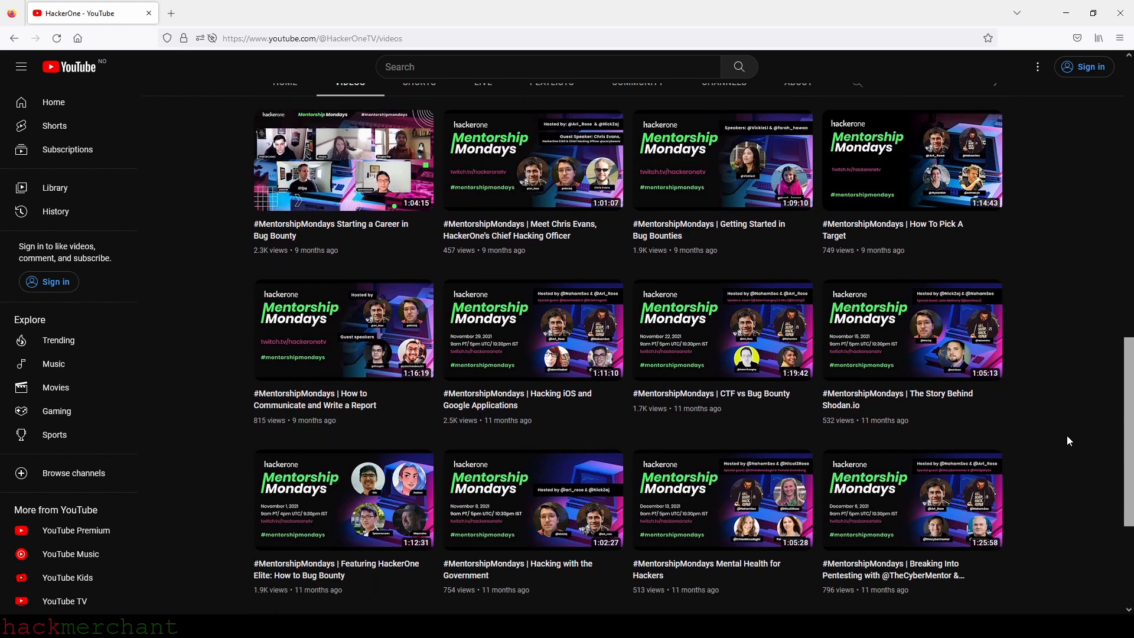
scroll(down, 3)
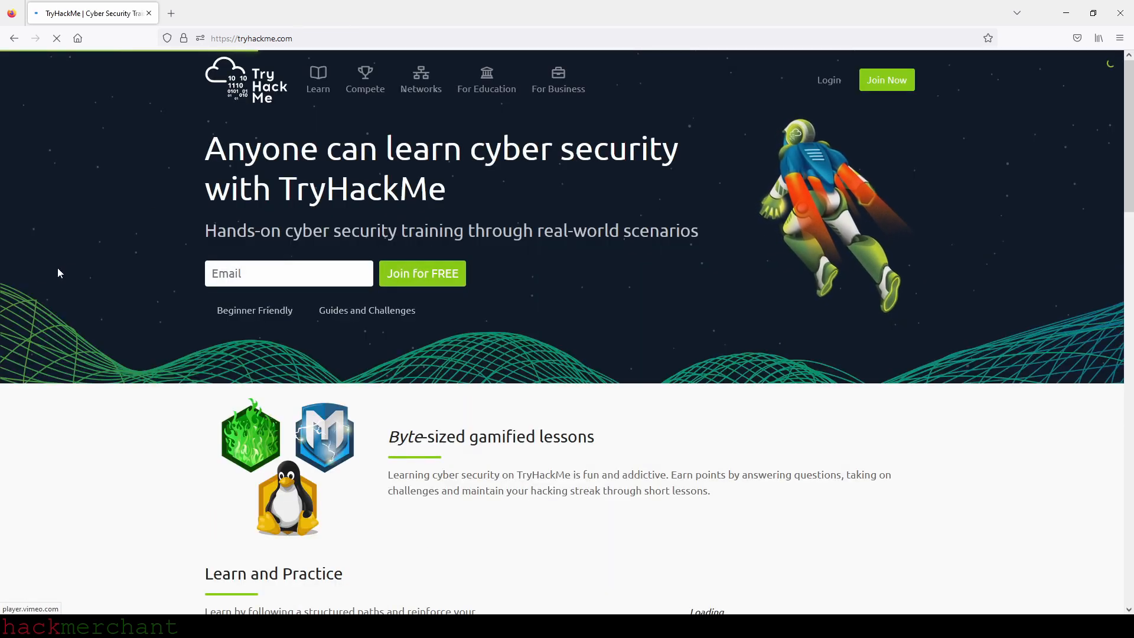
Step: Browse down through the sections of the TryHackMe landing page
scroll(down, 3)
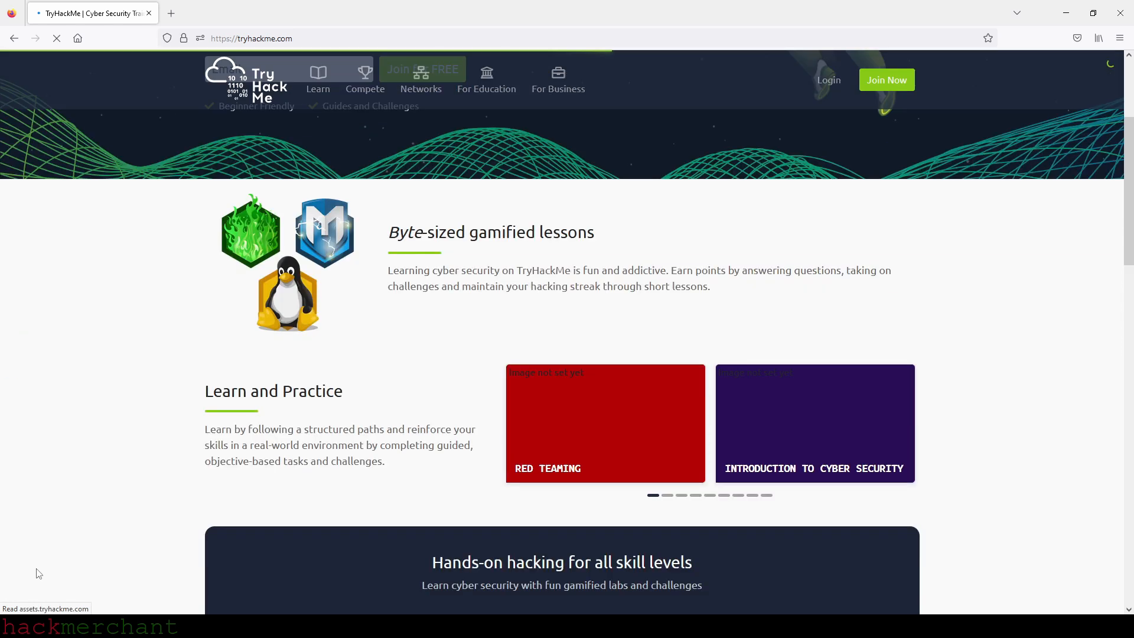
scroll(down, 3)
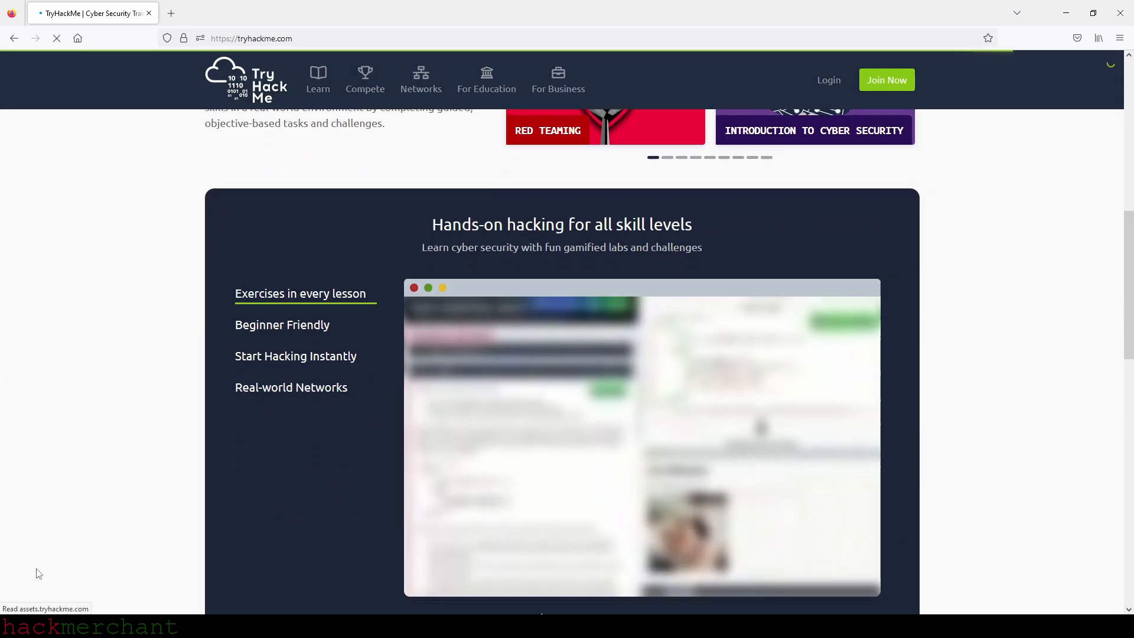
scroll(down, 3)
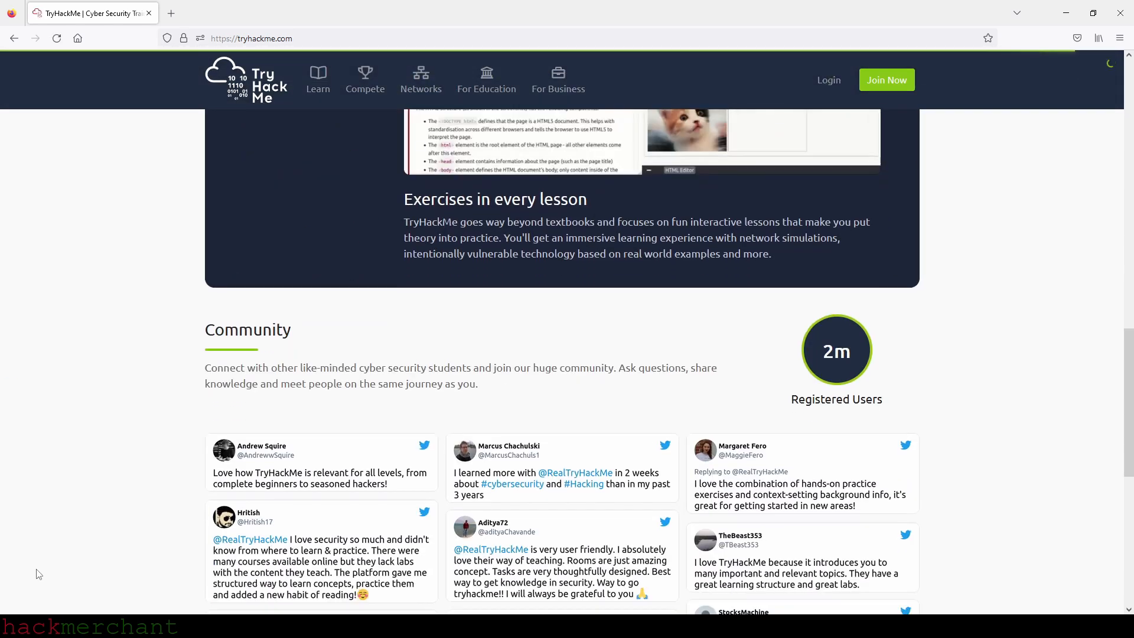
scroll(down, 3)
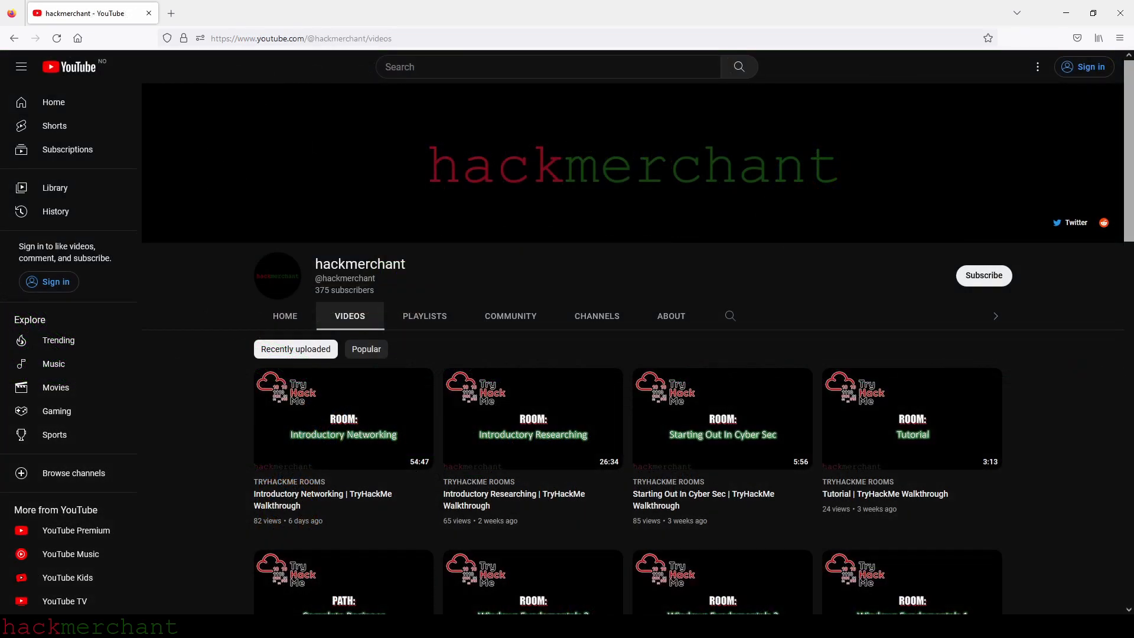
Step: Browse down hackmerchant's older TryHackMe room walkthrough uploads
scroll(down, 3)
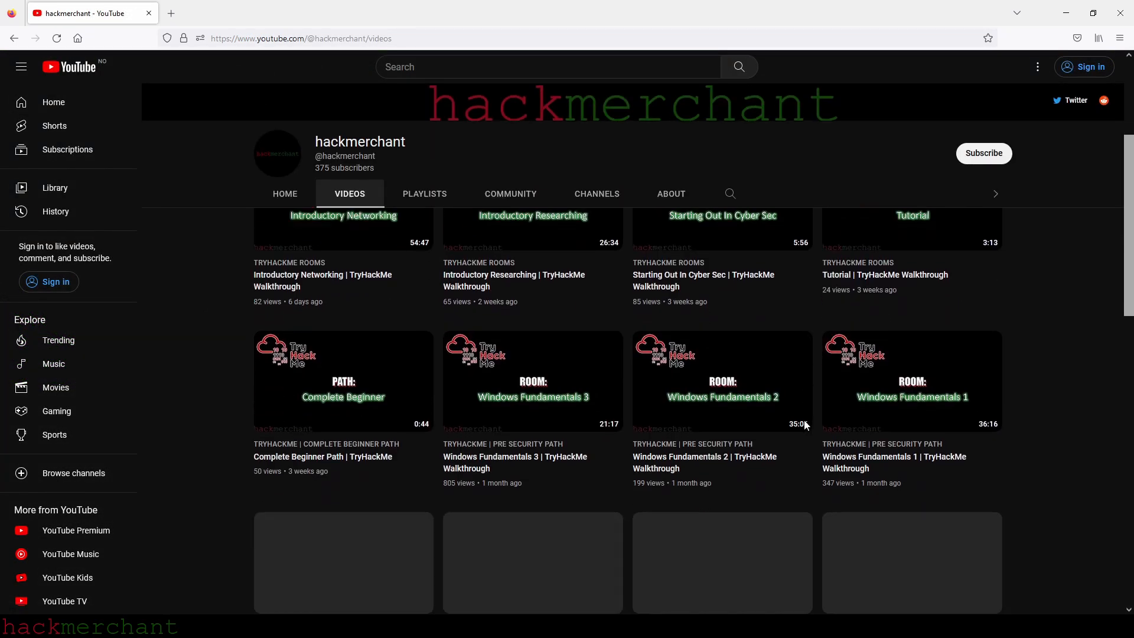
scroll(down, 3)
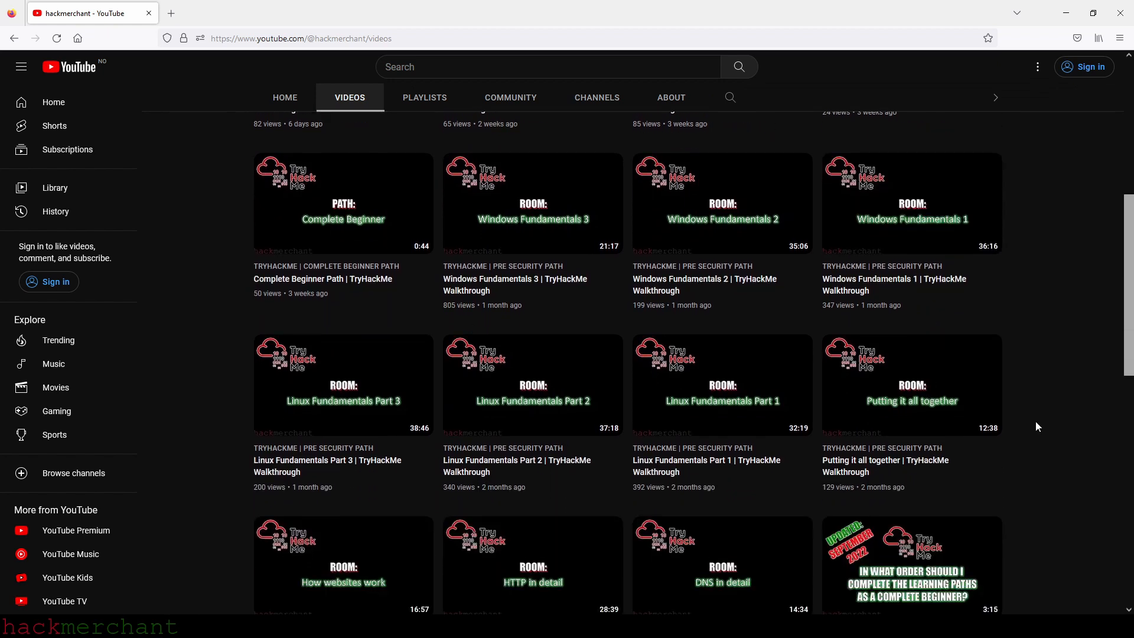
scroll(down, 3)
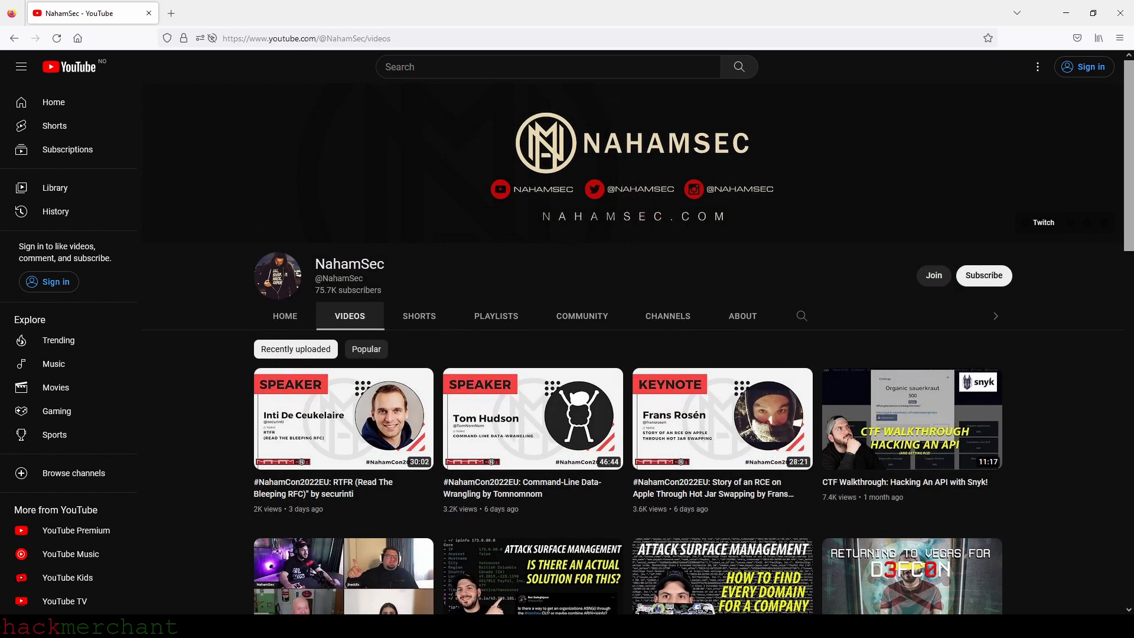
Step: Browse down NahamSec's uploads to the older Smart Contract and Attack Surface videos
scroll(down, 3)
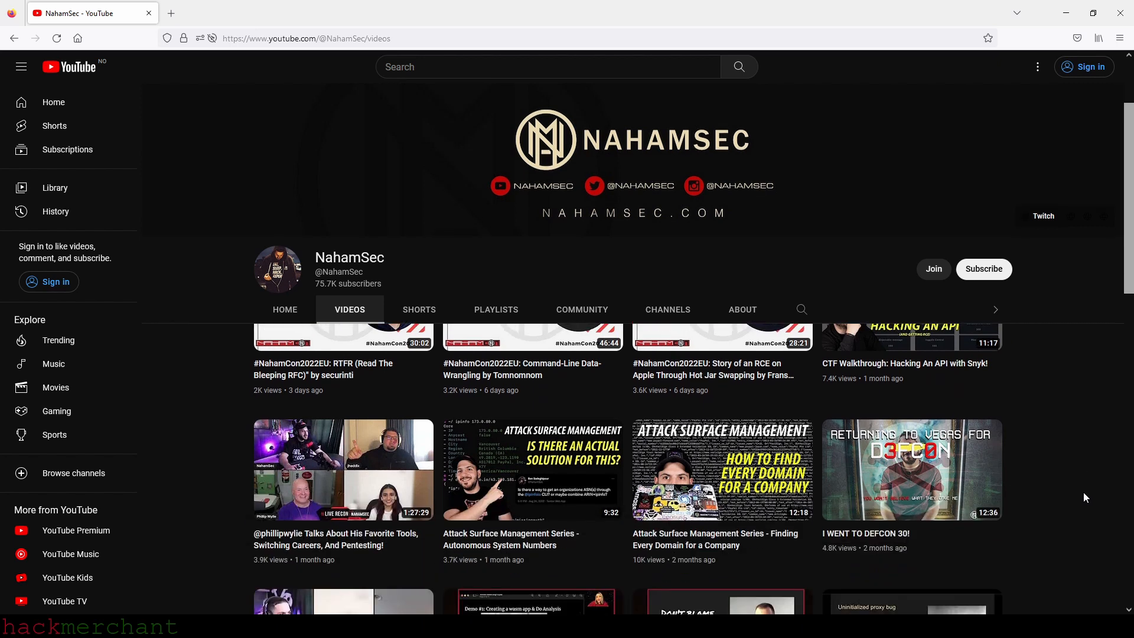
scroll(down, 3)
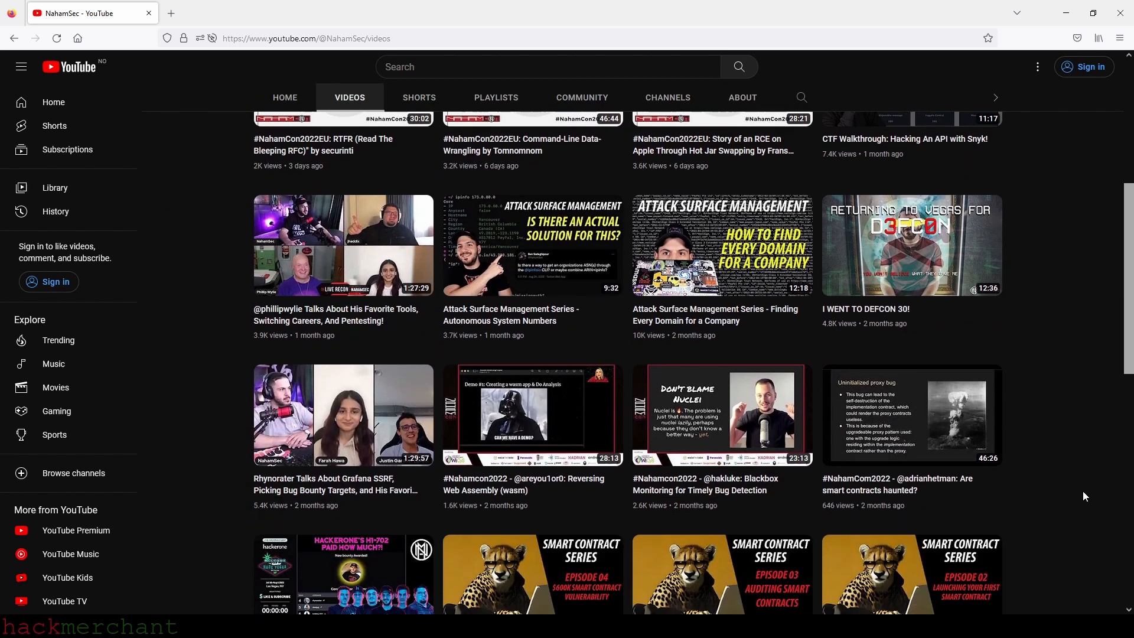
scroll(down, 3)
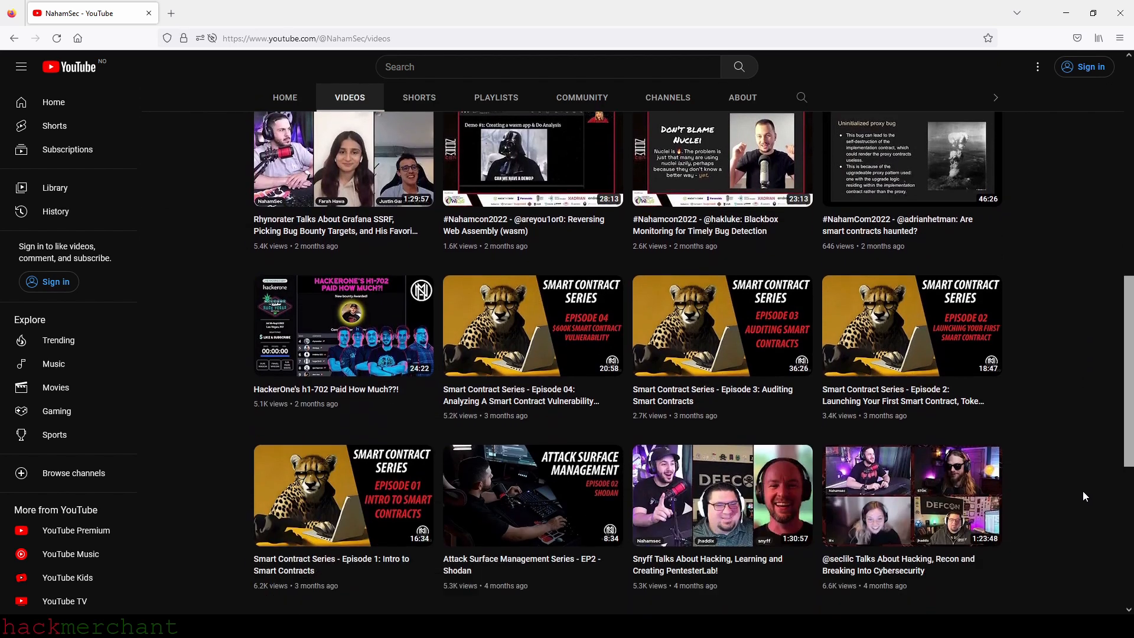
scroll(down, 3)
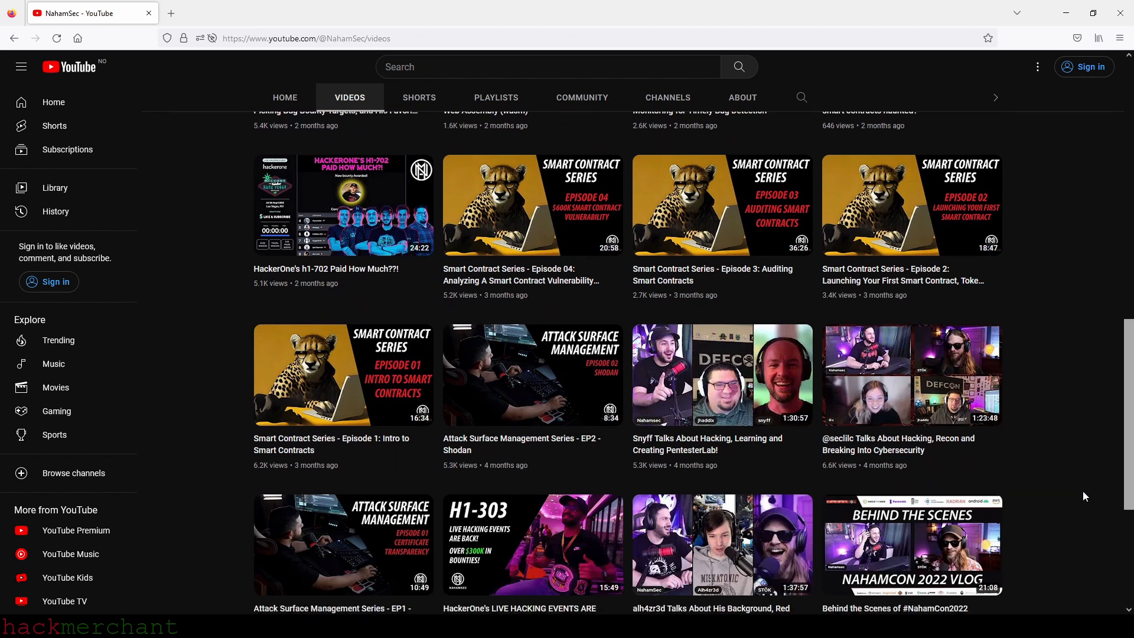
scroll(down, 3)
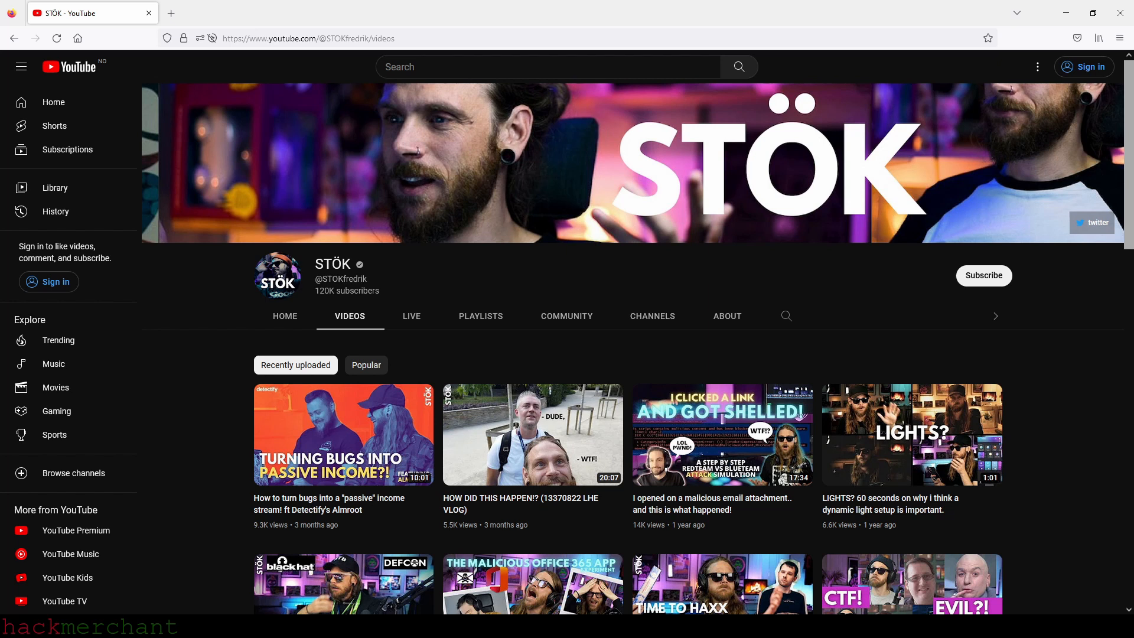
scroll(down, 3)
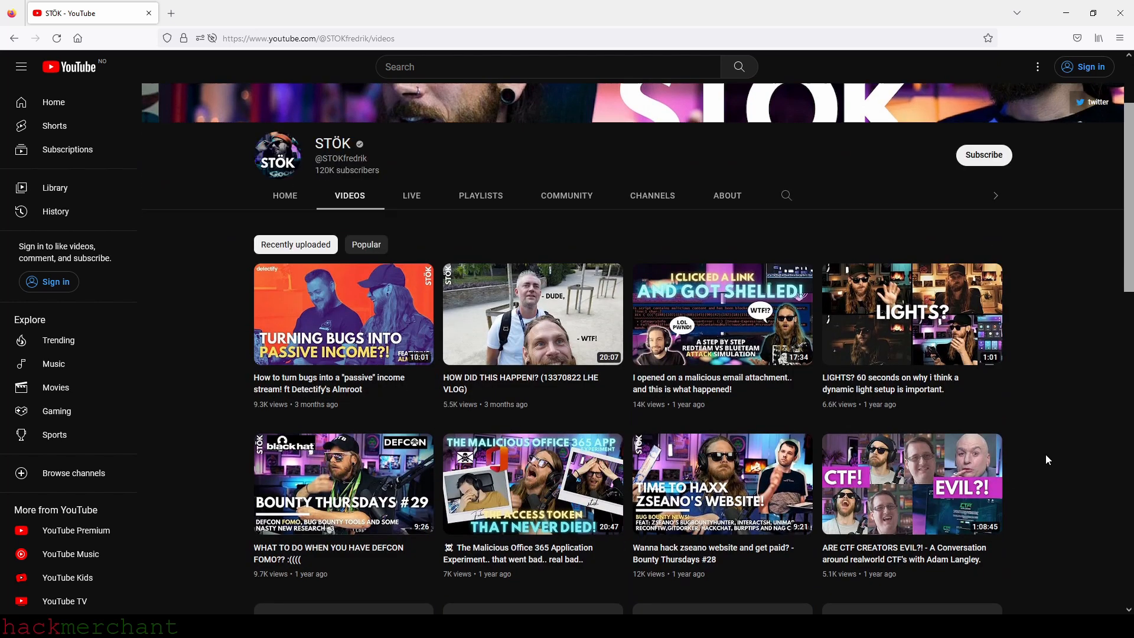
scroll(down, 3)
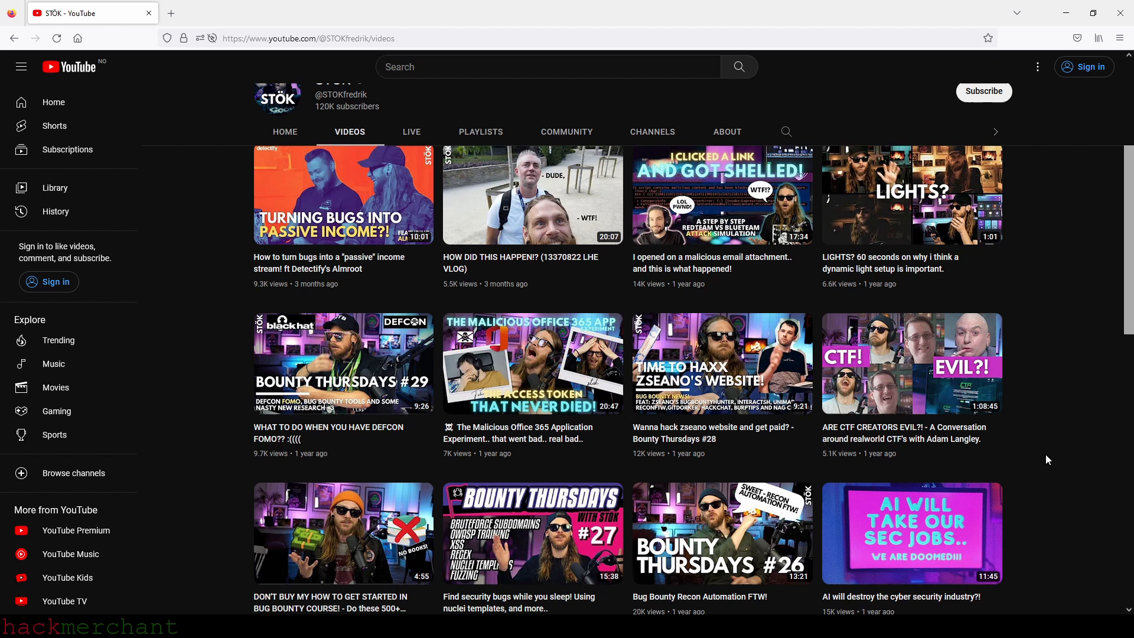
scroll(down, 3)
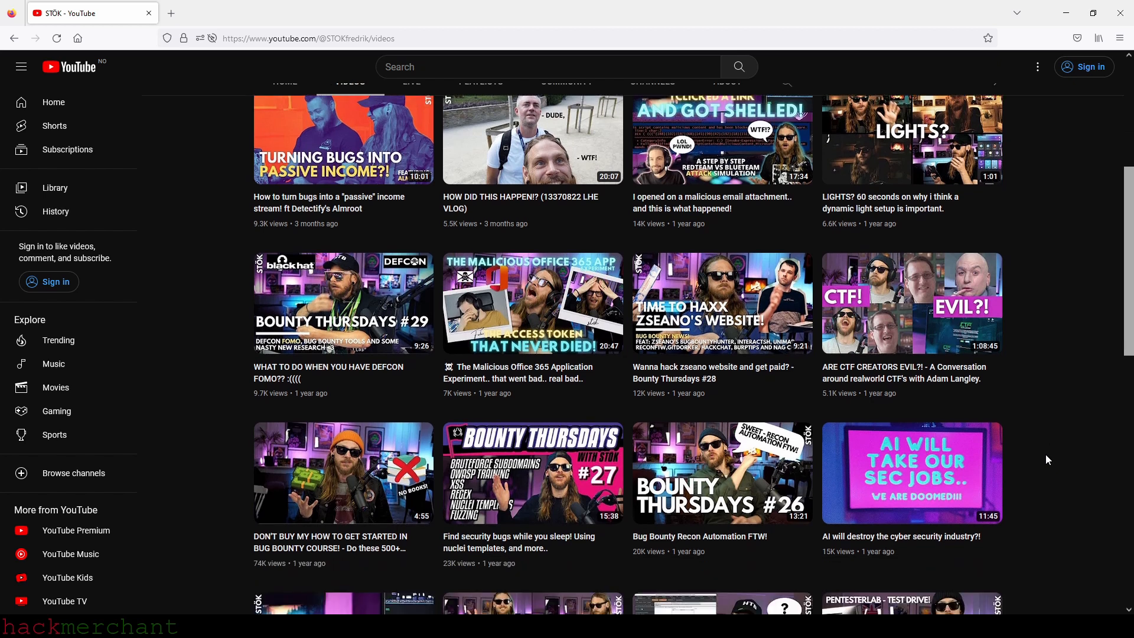
scroll(down, 3)
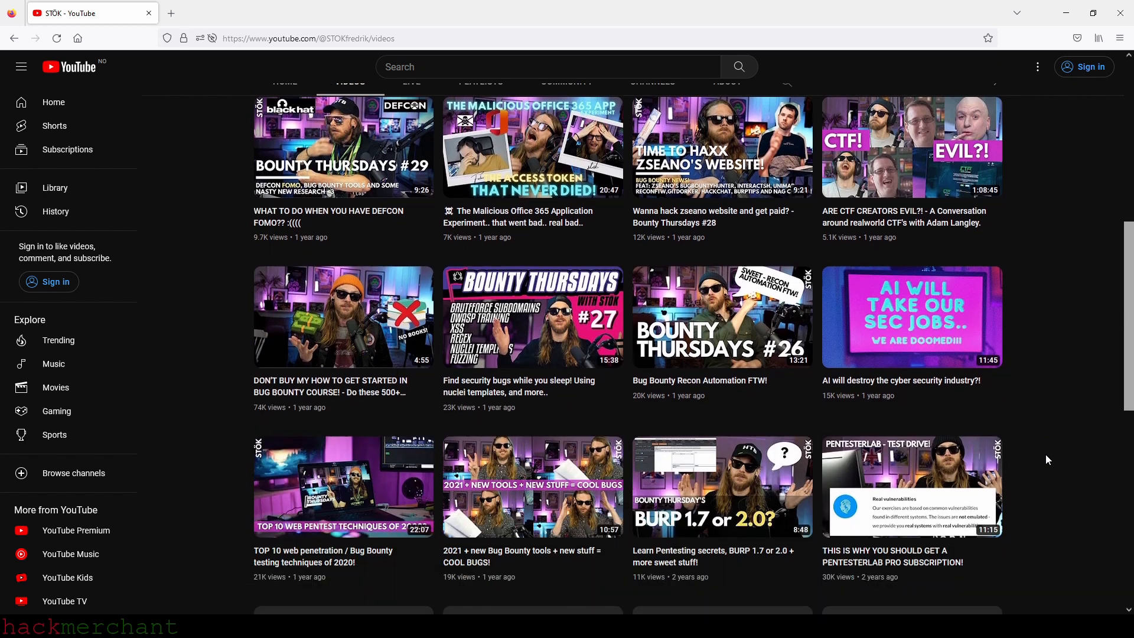
scroll(down, 3)
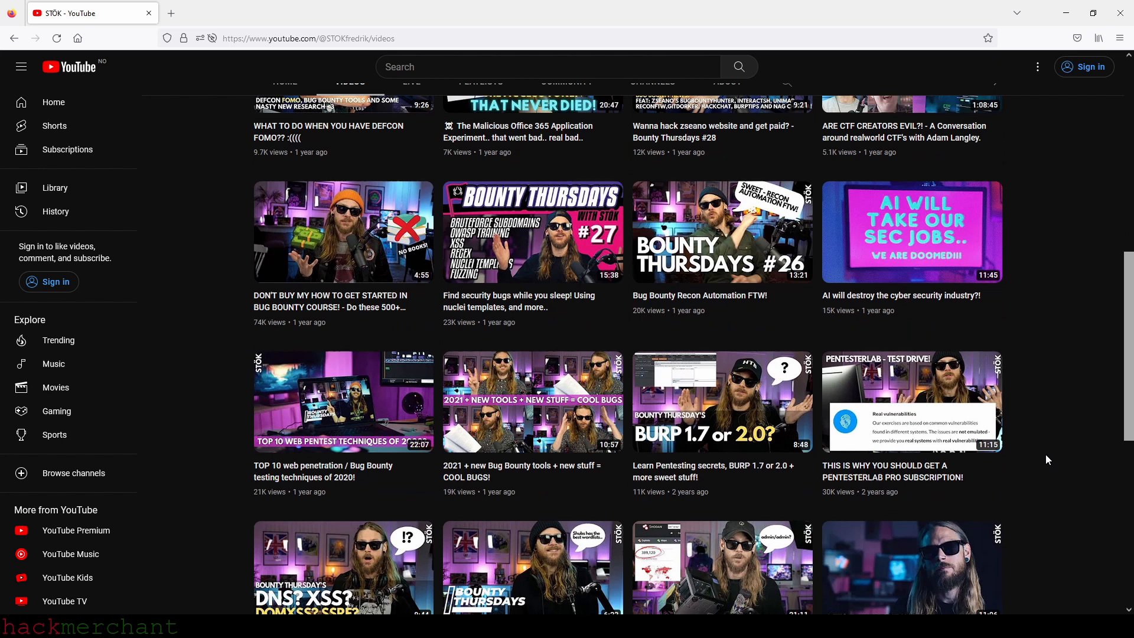
scroll(down, 3)
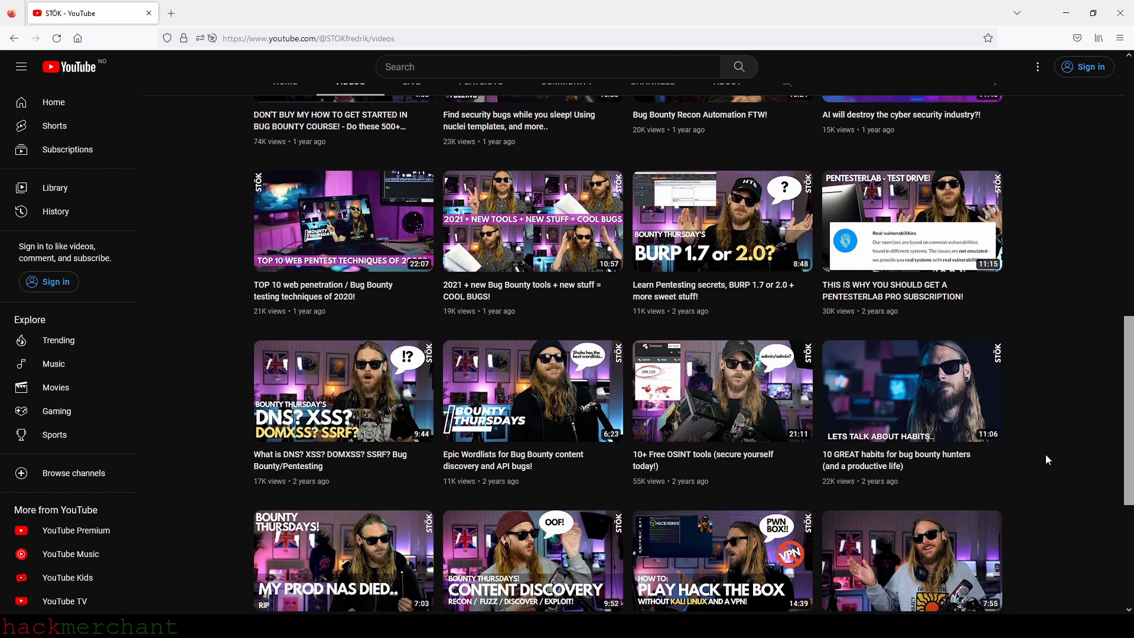
scroll(down, 3)
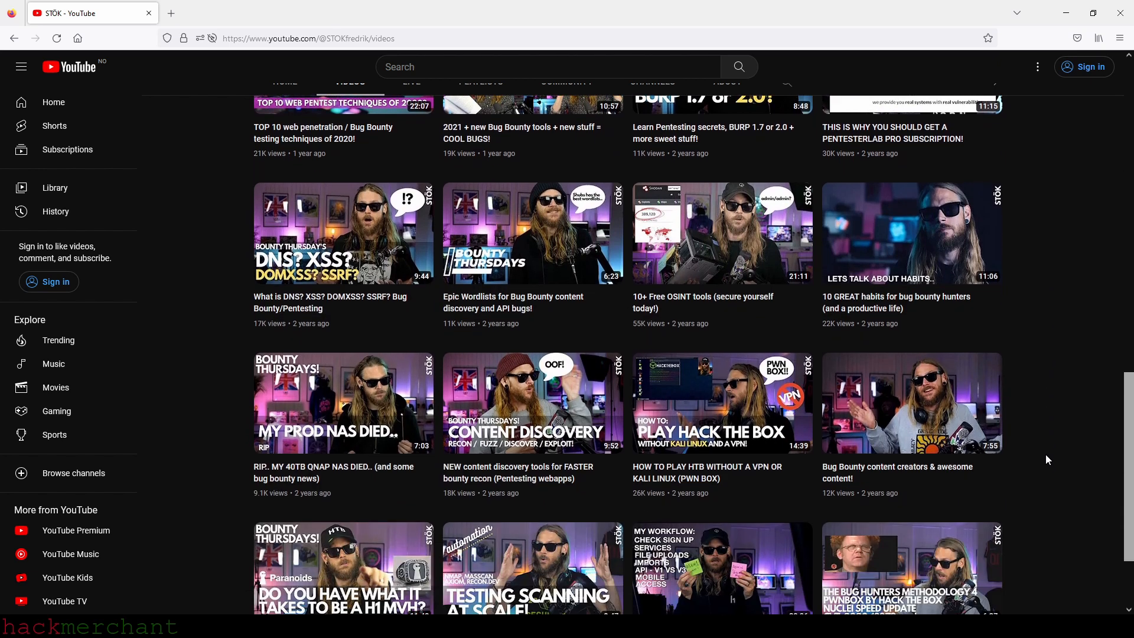
scroll(down, 3)
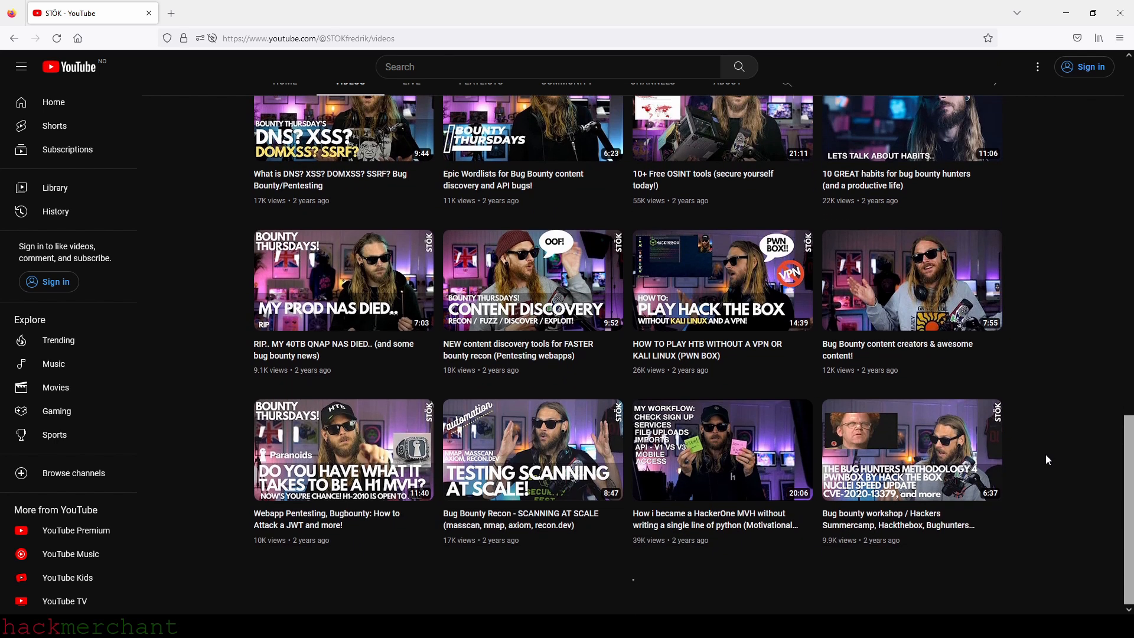
scroll(down, 3)
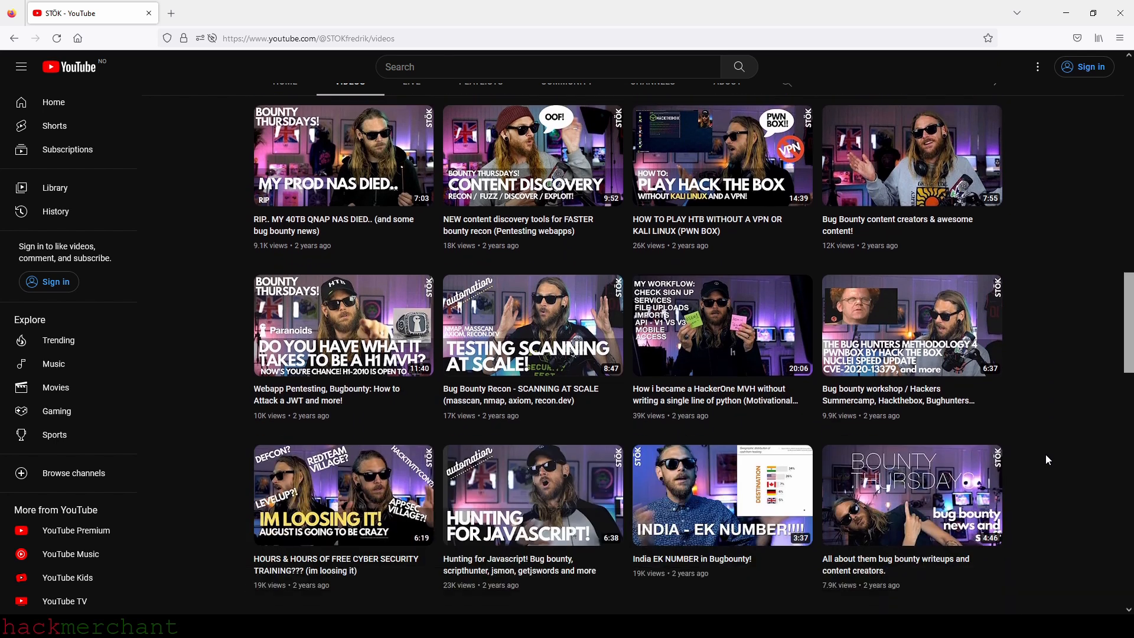
scroll(down, 3)
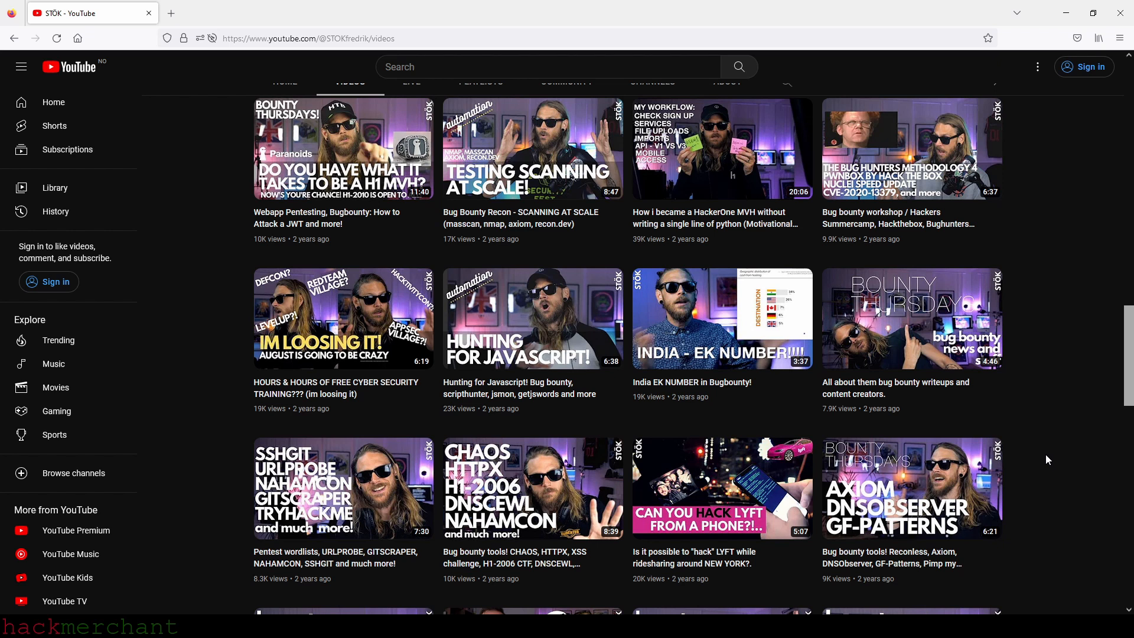
scroll(down, 3)
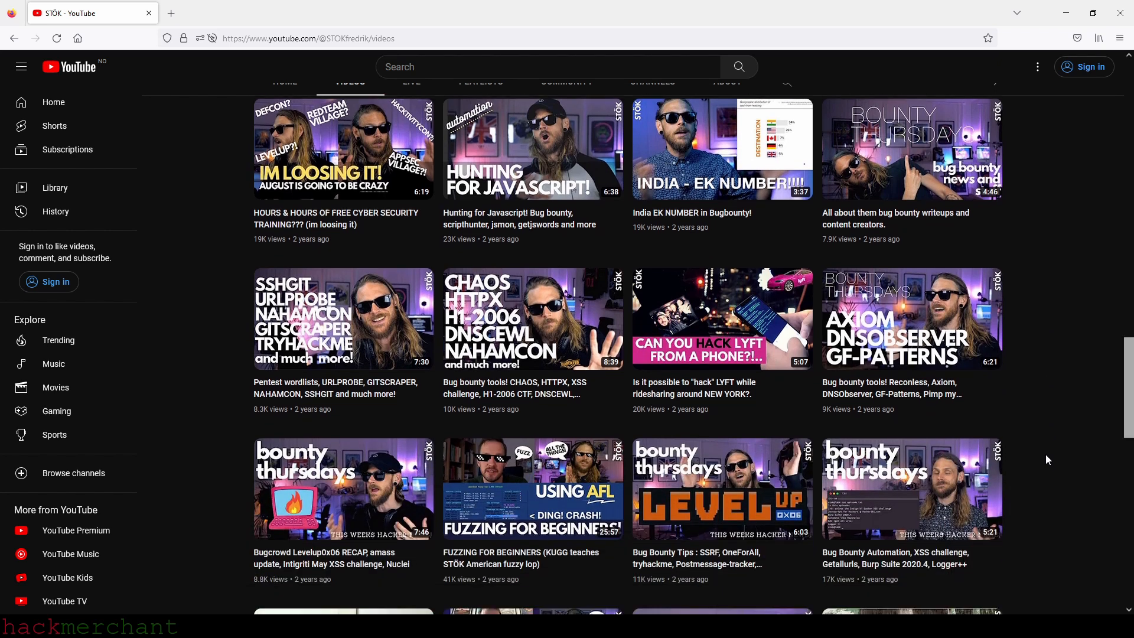
scroll(down, 3)
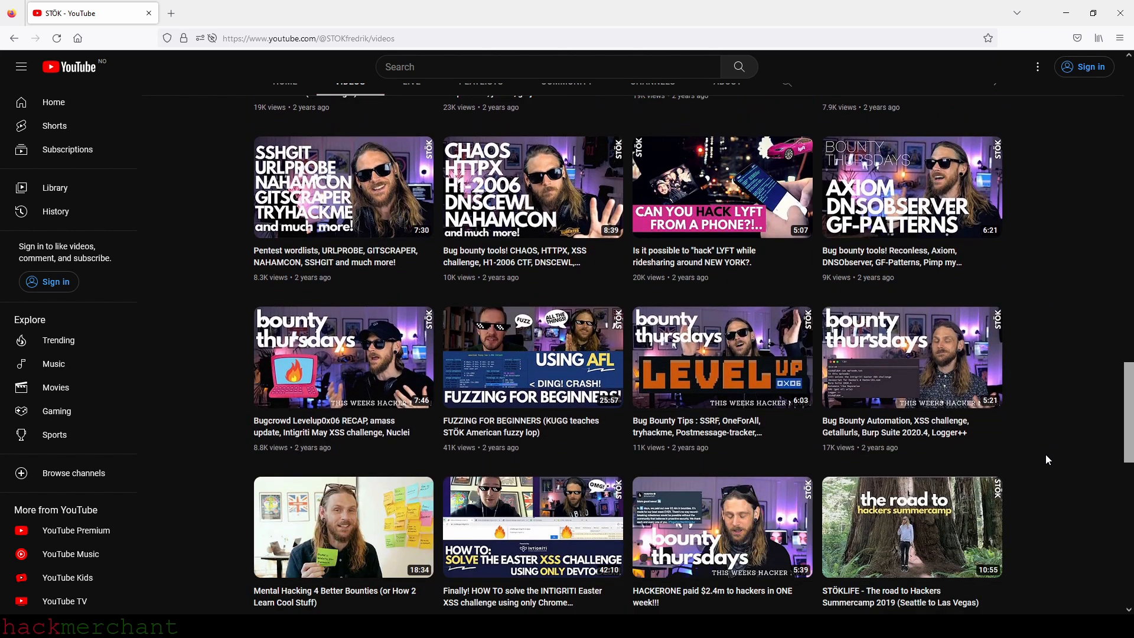
scroll(down, 3)
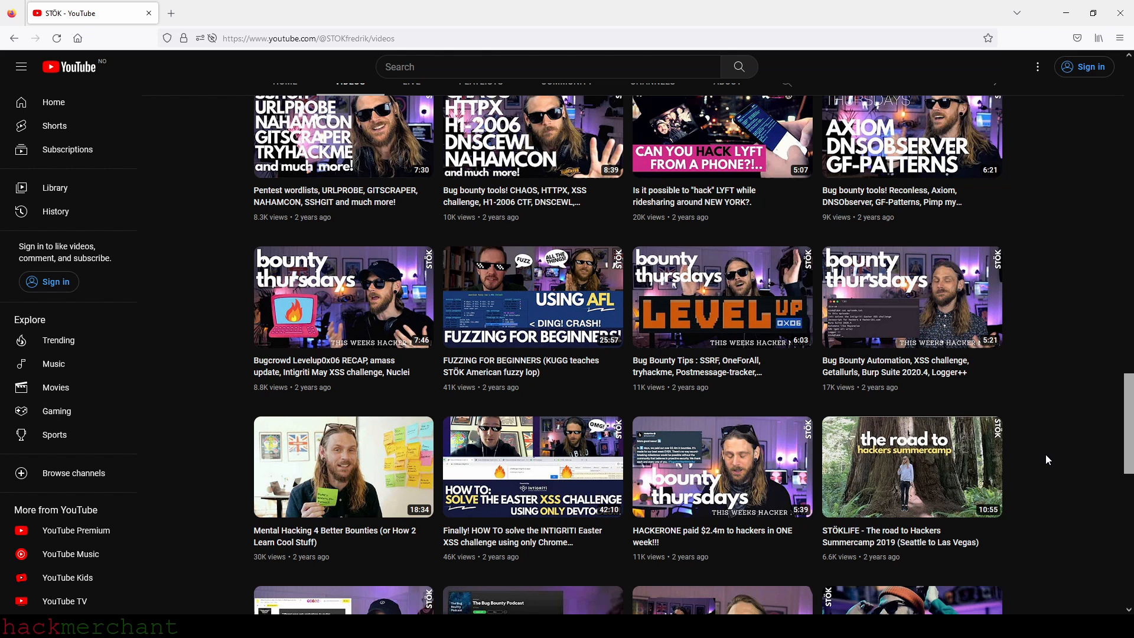
scroll(down, 3)
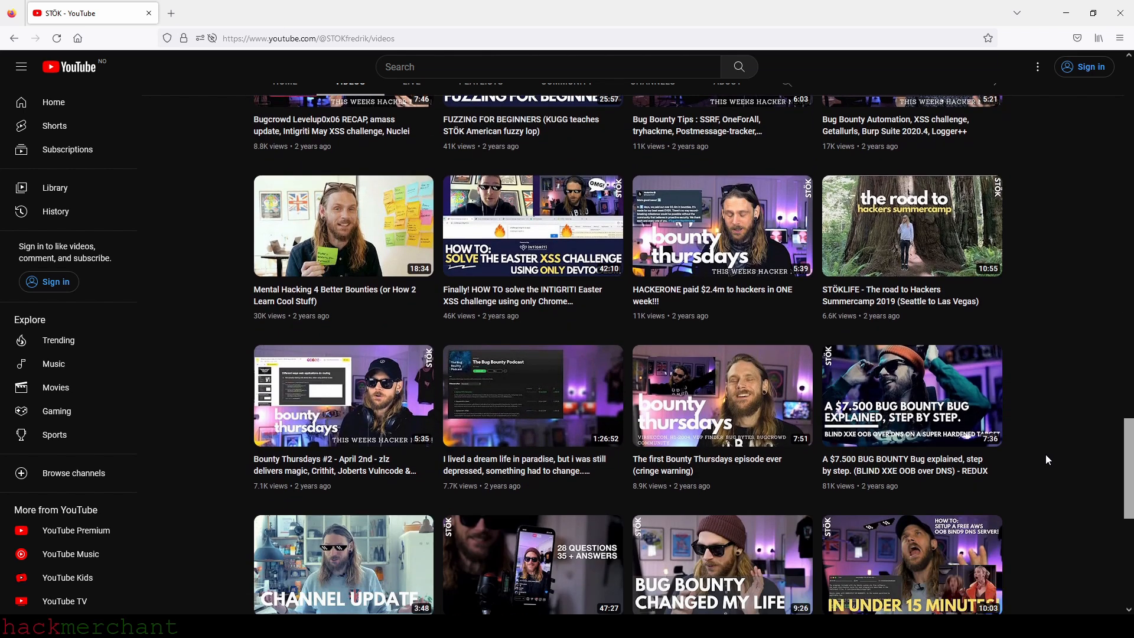
scroll(down, 3)
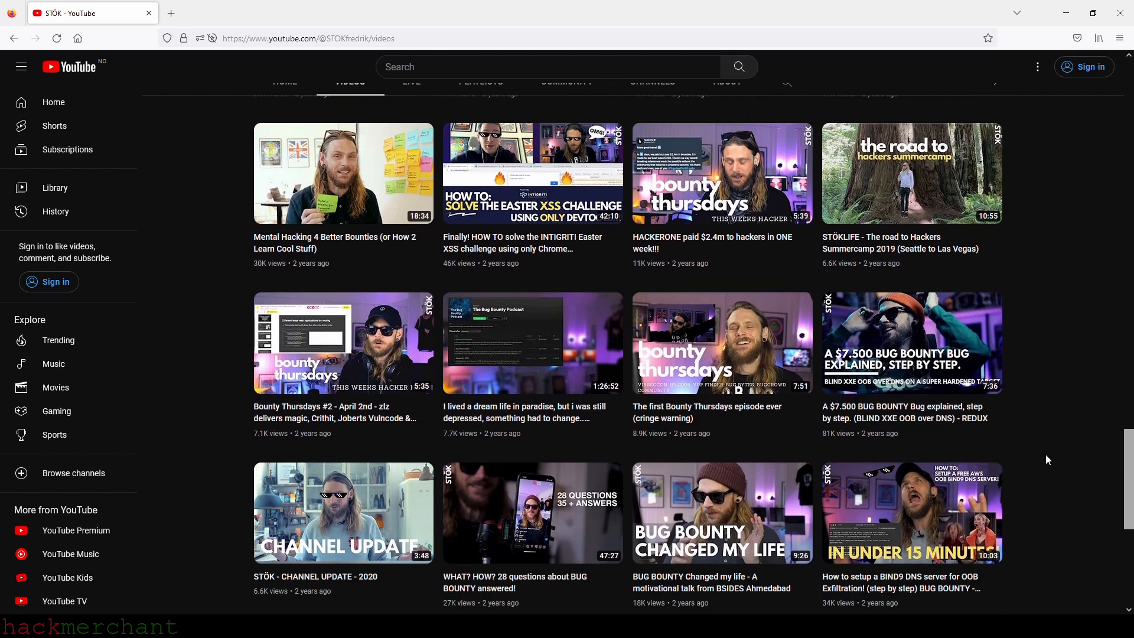
scroll(down, 3)
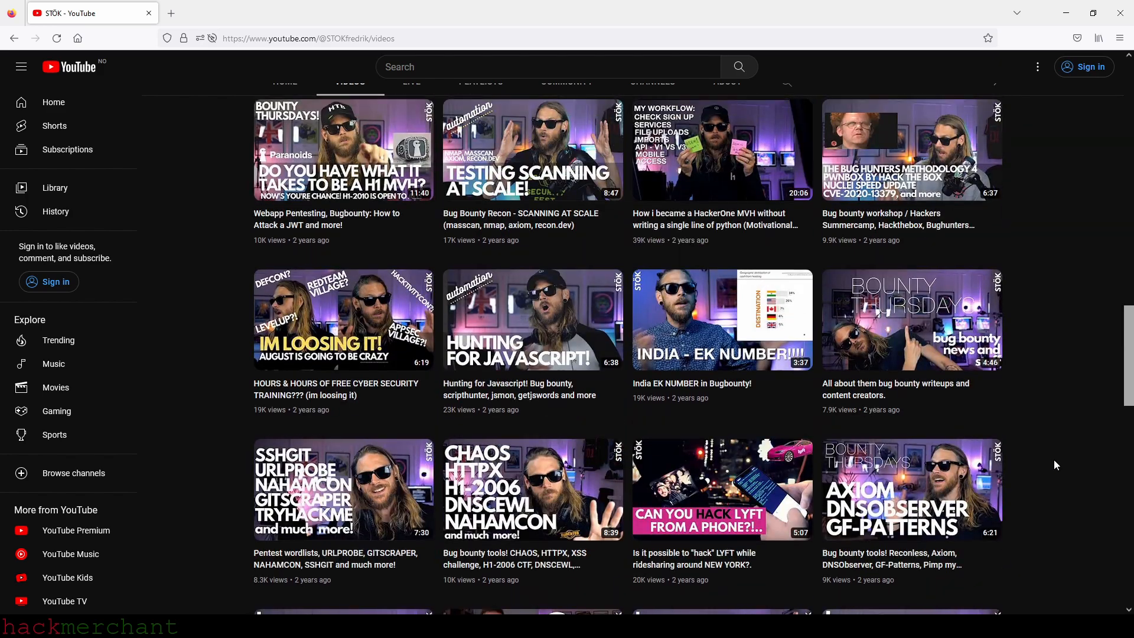